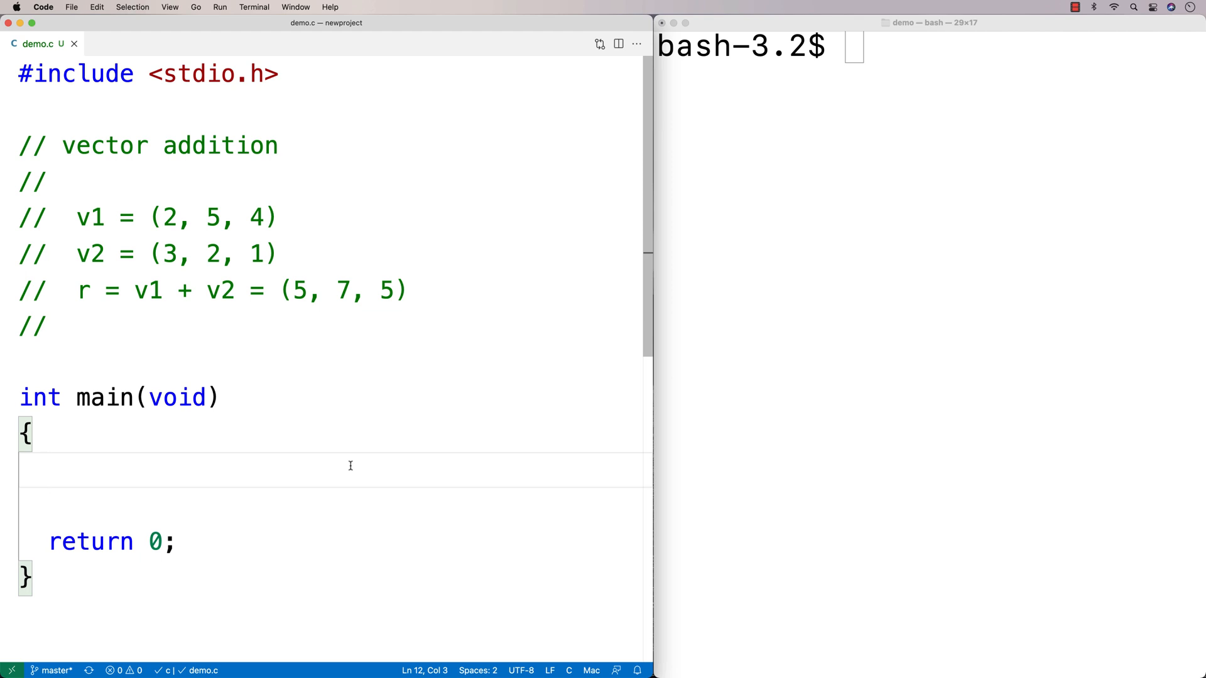
mouse_move(152, 216)
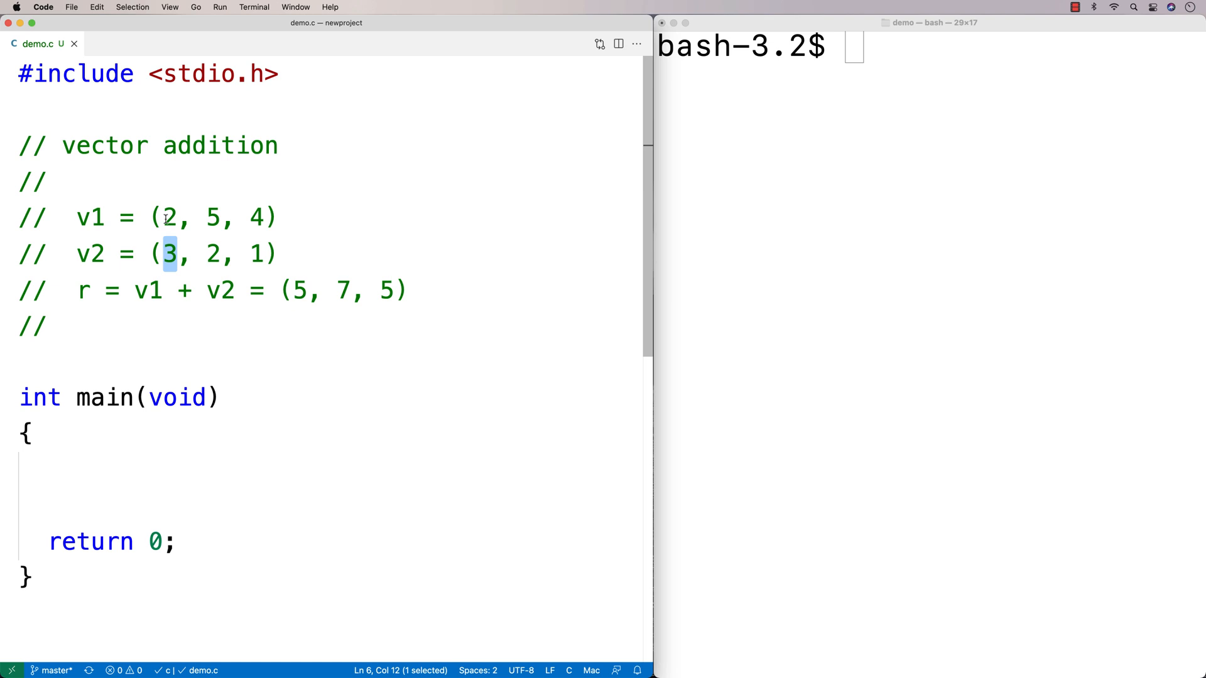
Review the v1, v2, r comment block and start a new line below it.
left_click(158, 255)
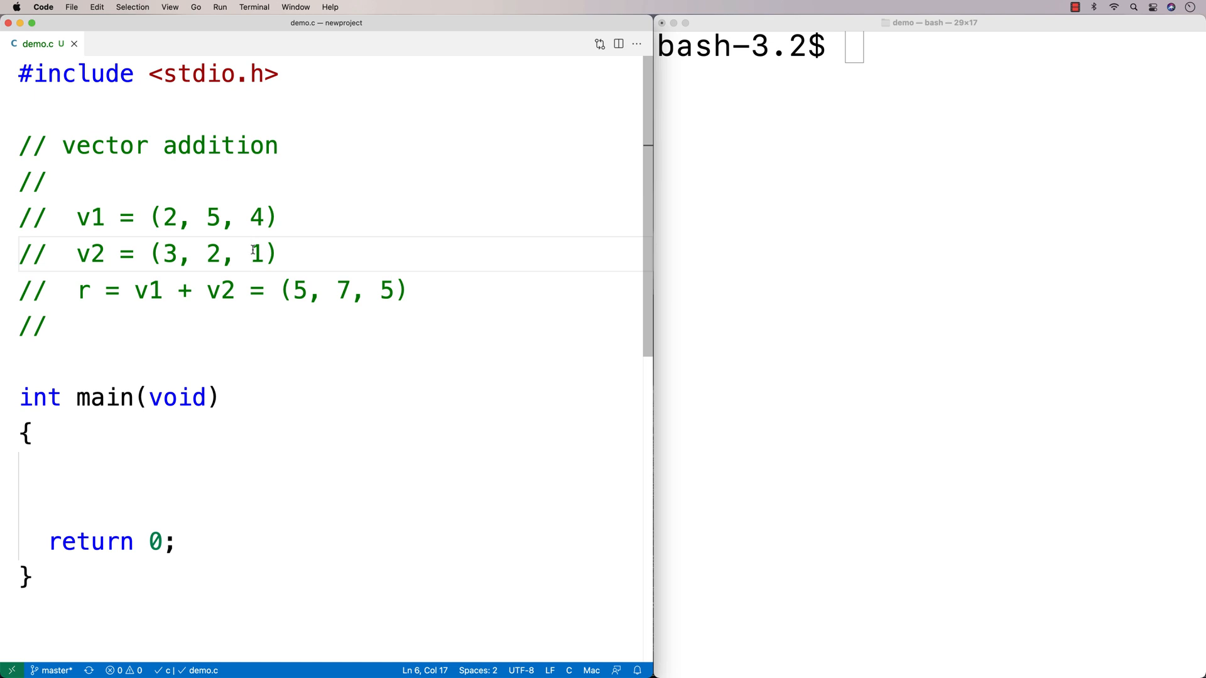
double_click(142, 290)
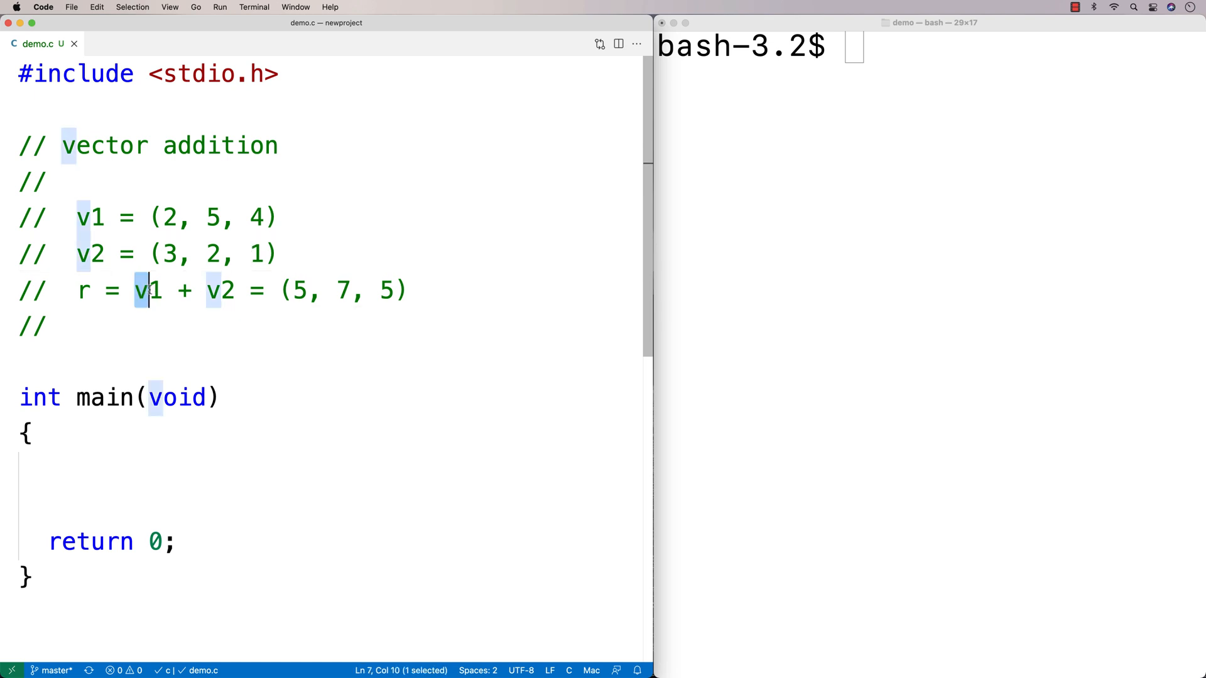
mouse_move(296, 292)
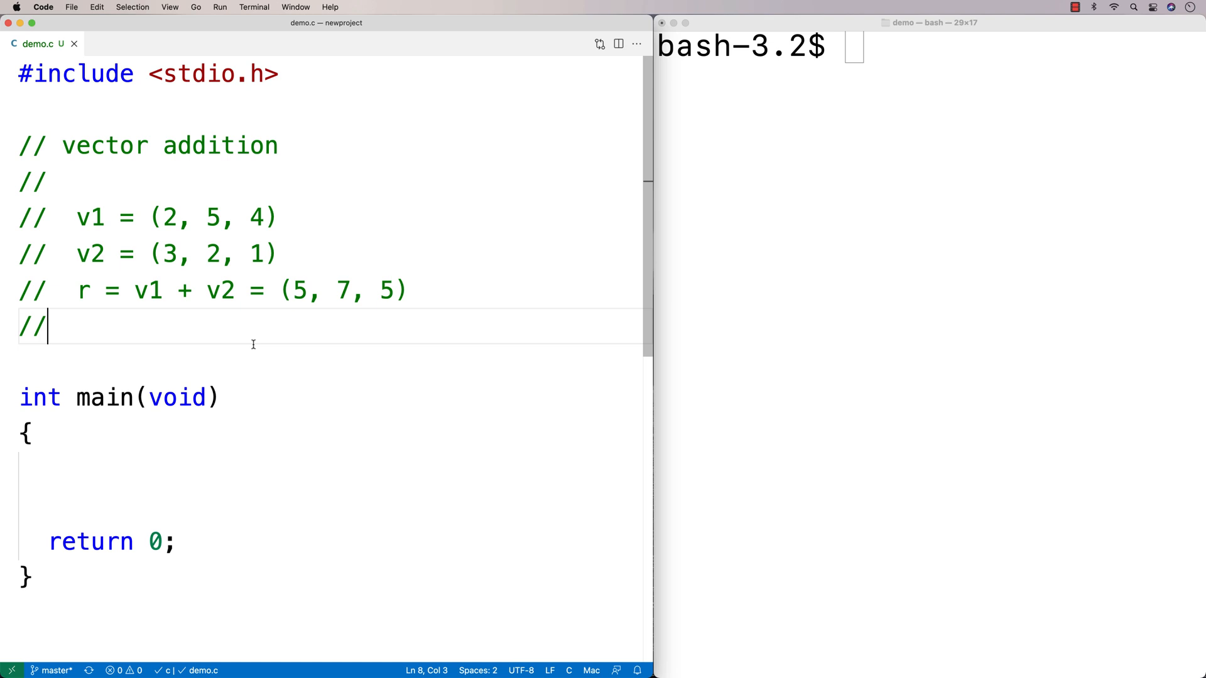
mouse_move(244, 338)
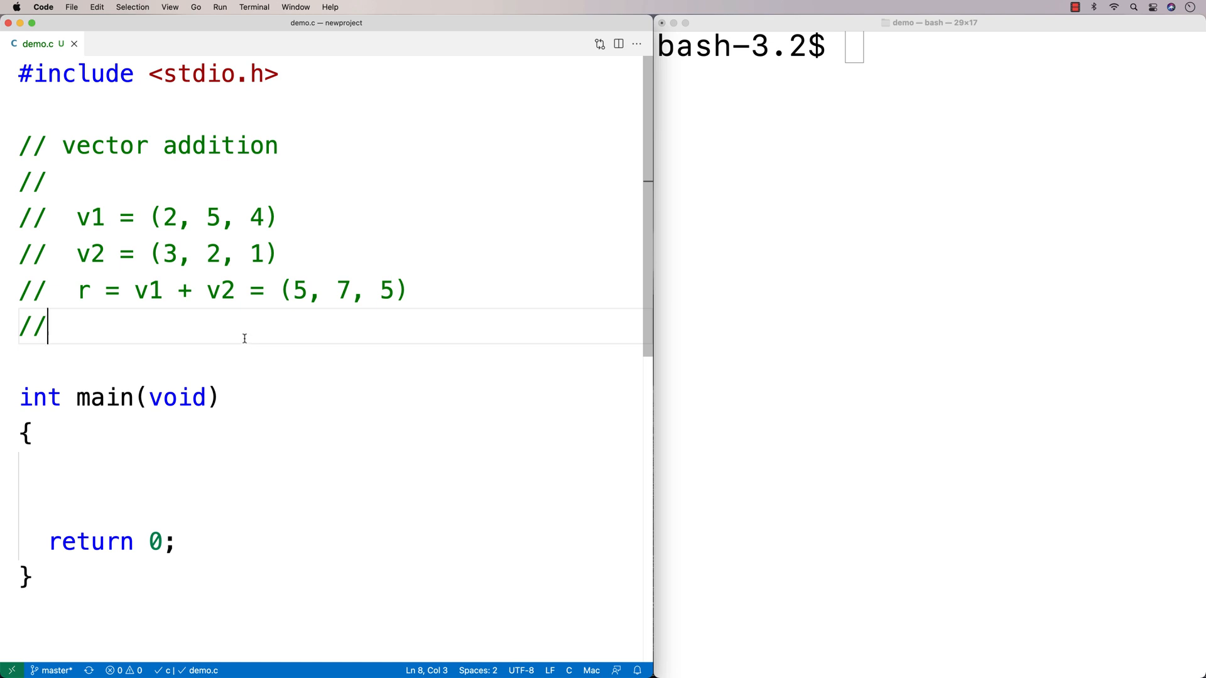
left_click(158, 254)
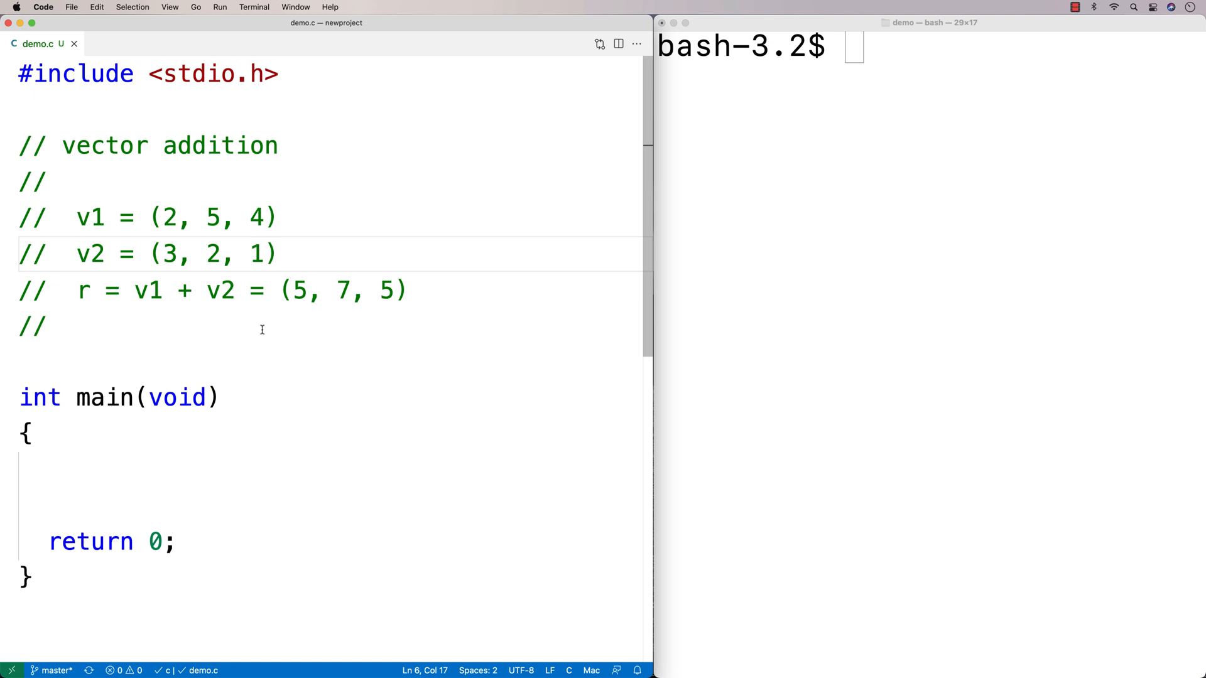
mouse_move(170, 273)
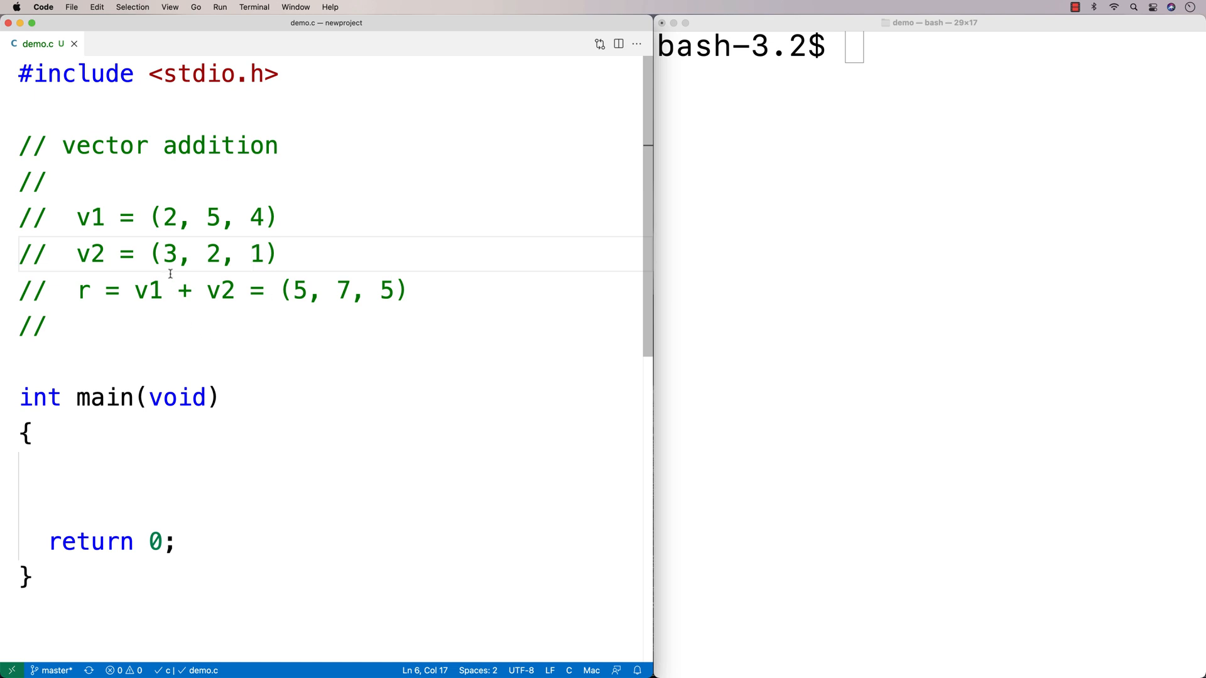
left_click(166, 217)
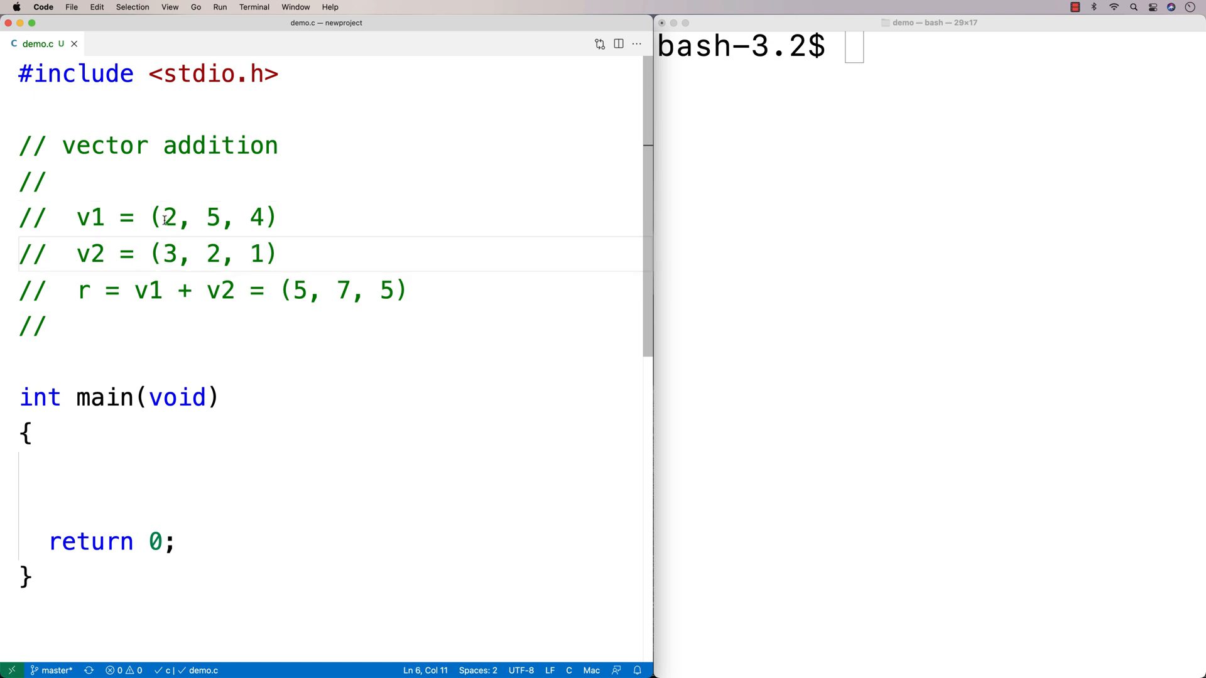
mouse_move(81, 290)
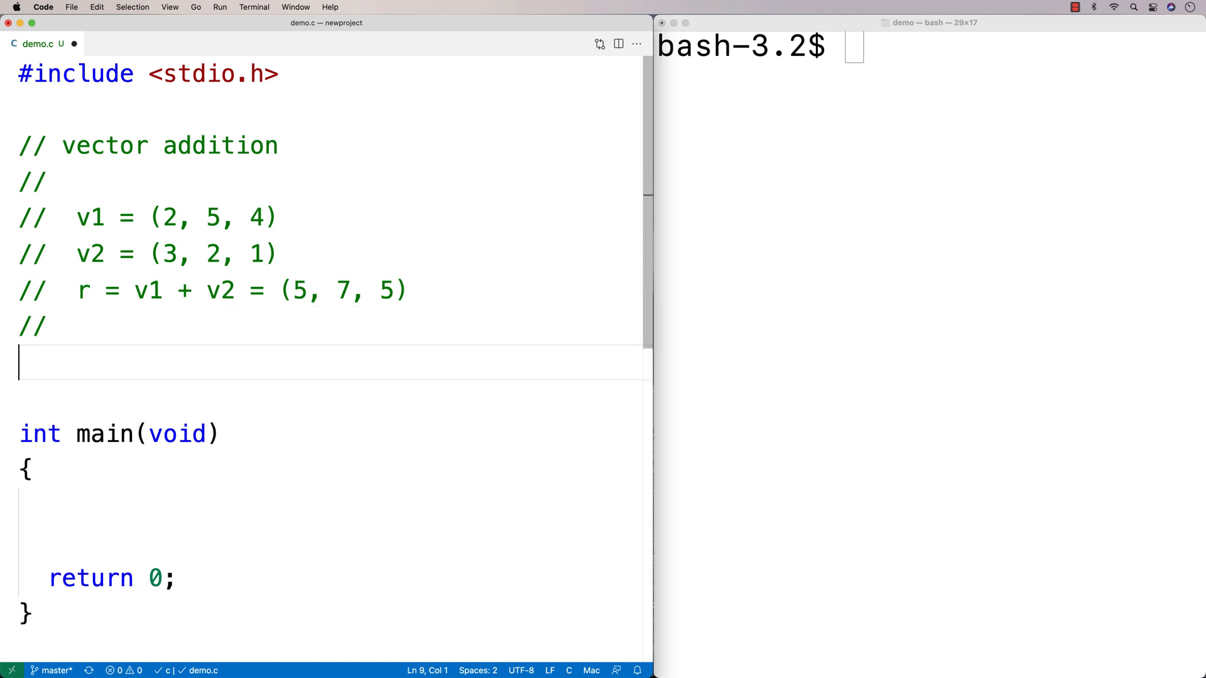
Declare void vector_add(float v1[], float v2[], float result[], int length); above main.
type("void")
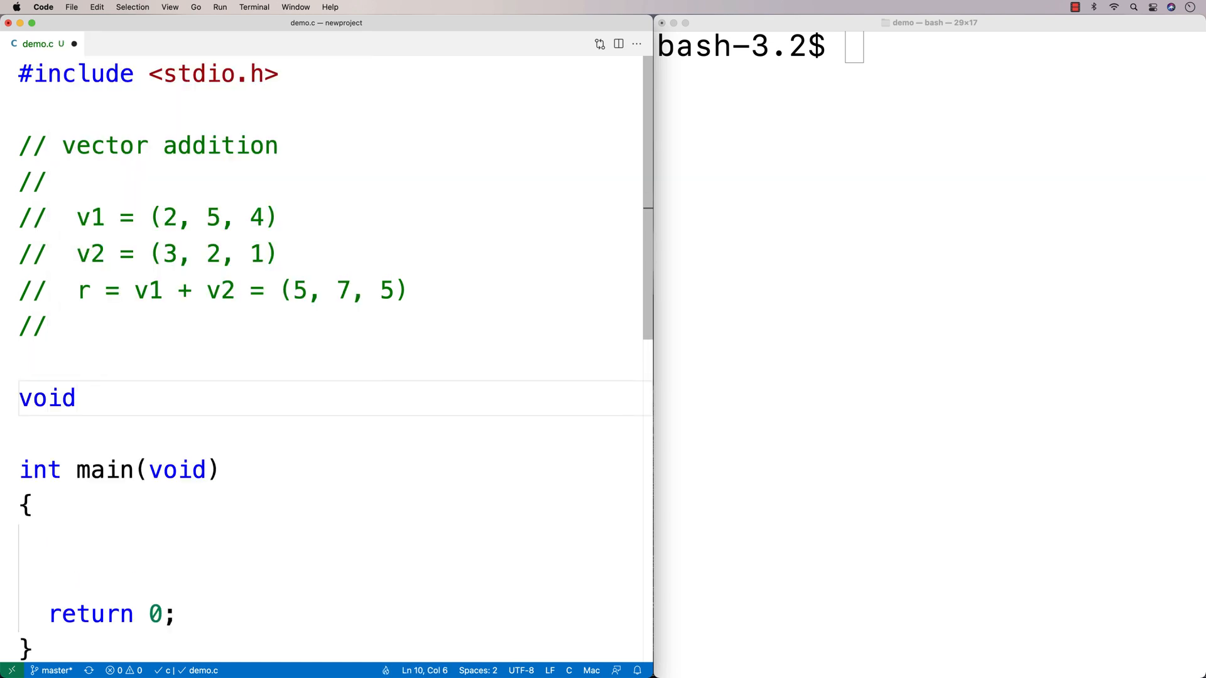
type("vecot")
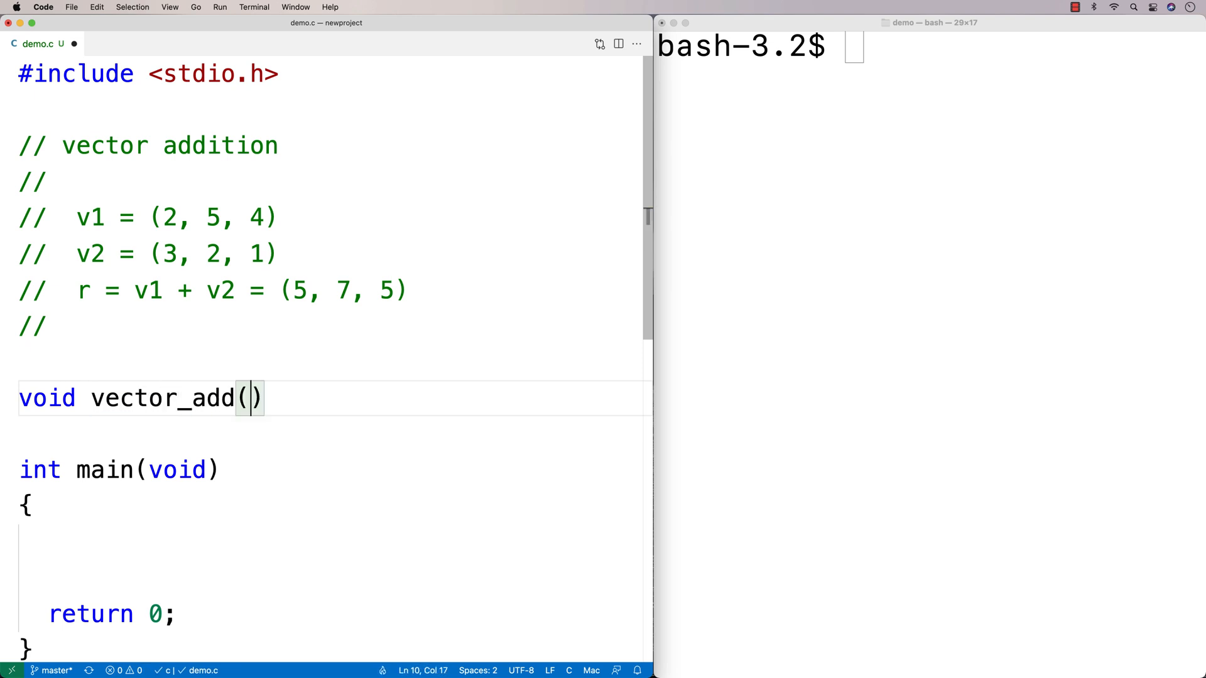
type("float v1[]")
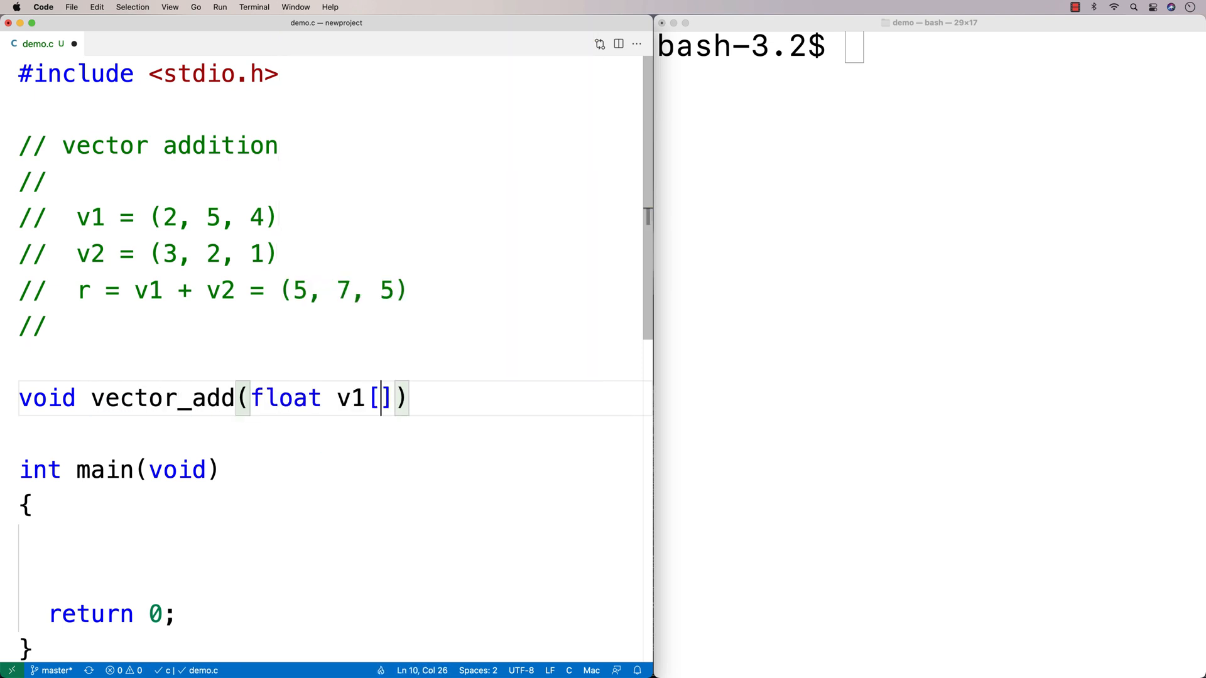
type(",")
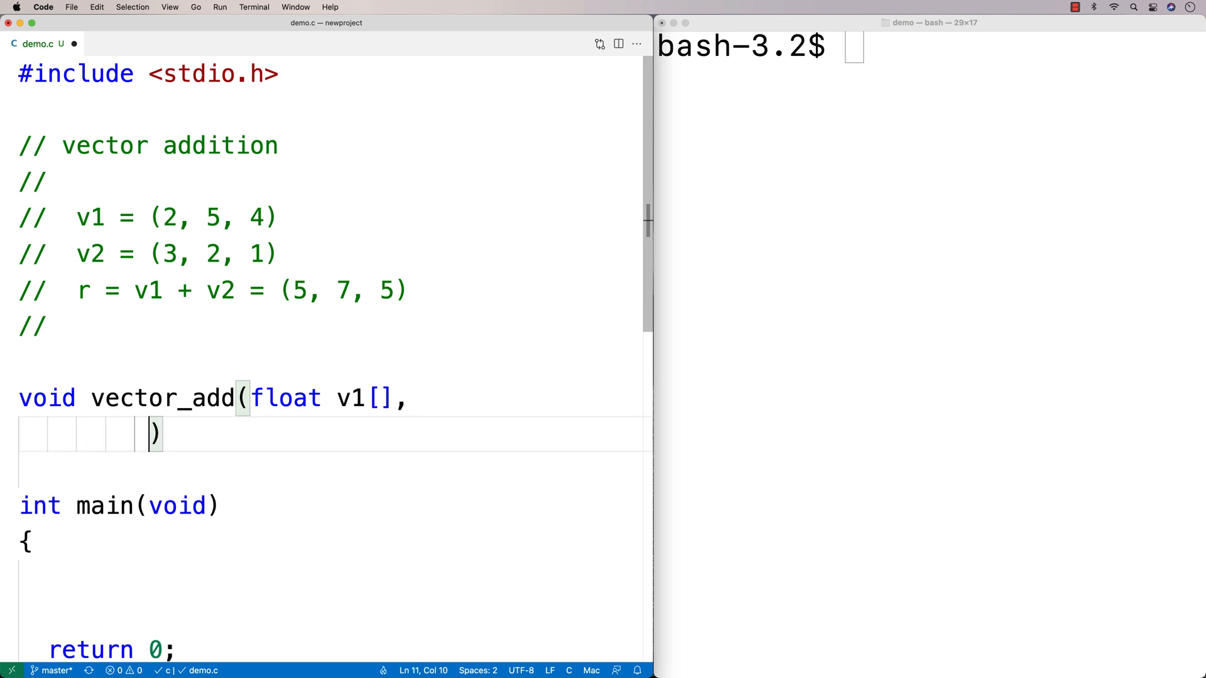
type("float 2[]")
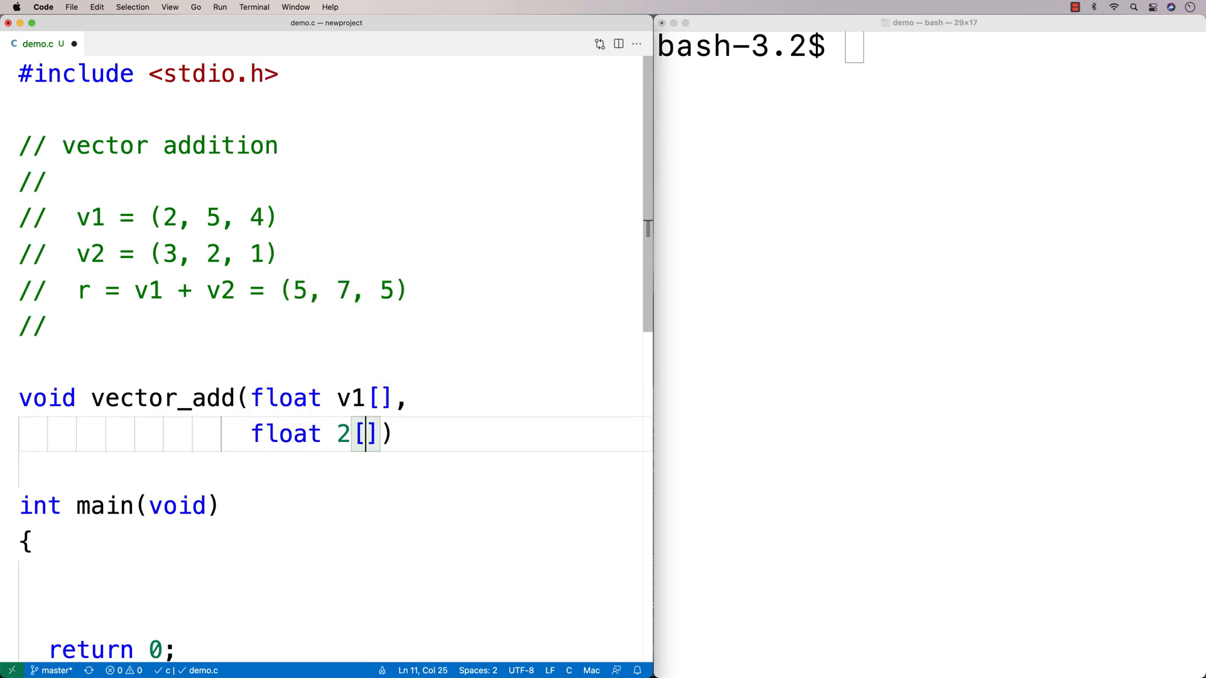
type("float result[],")
type("int)")
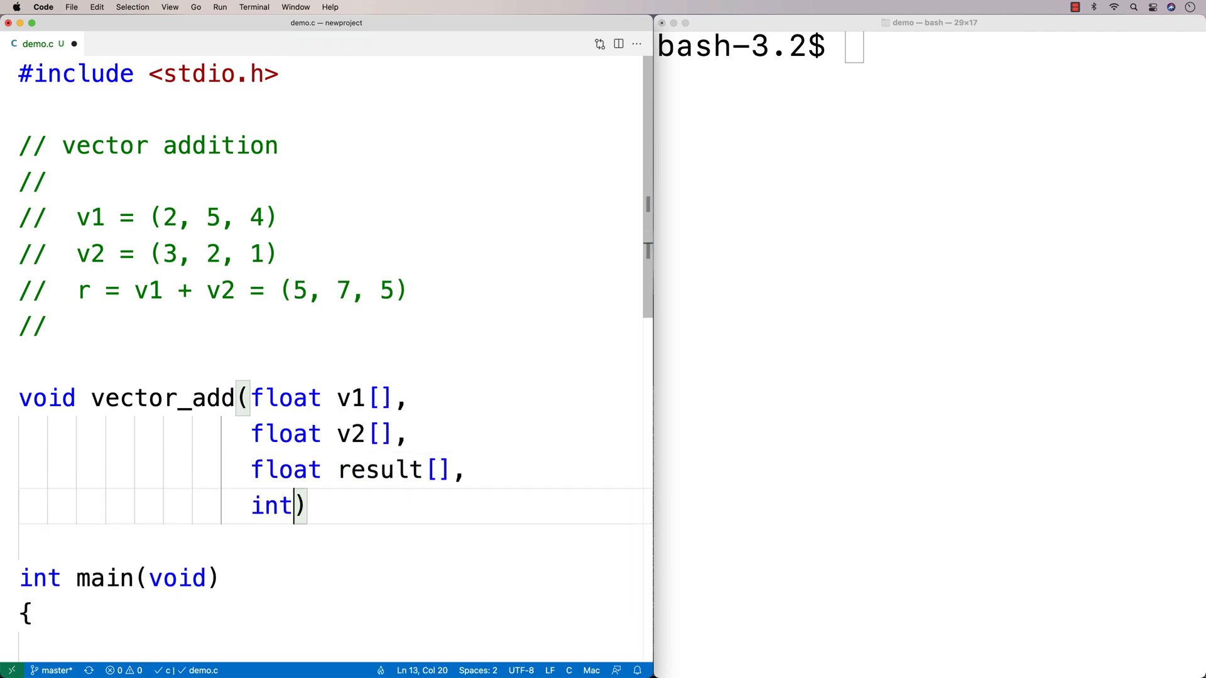
type("length;")
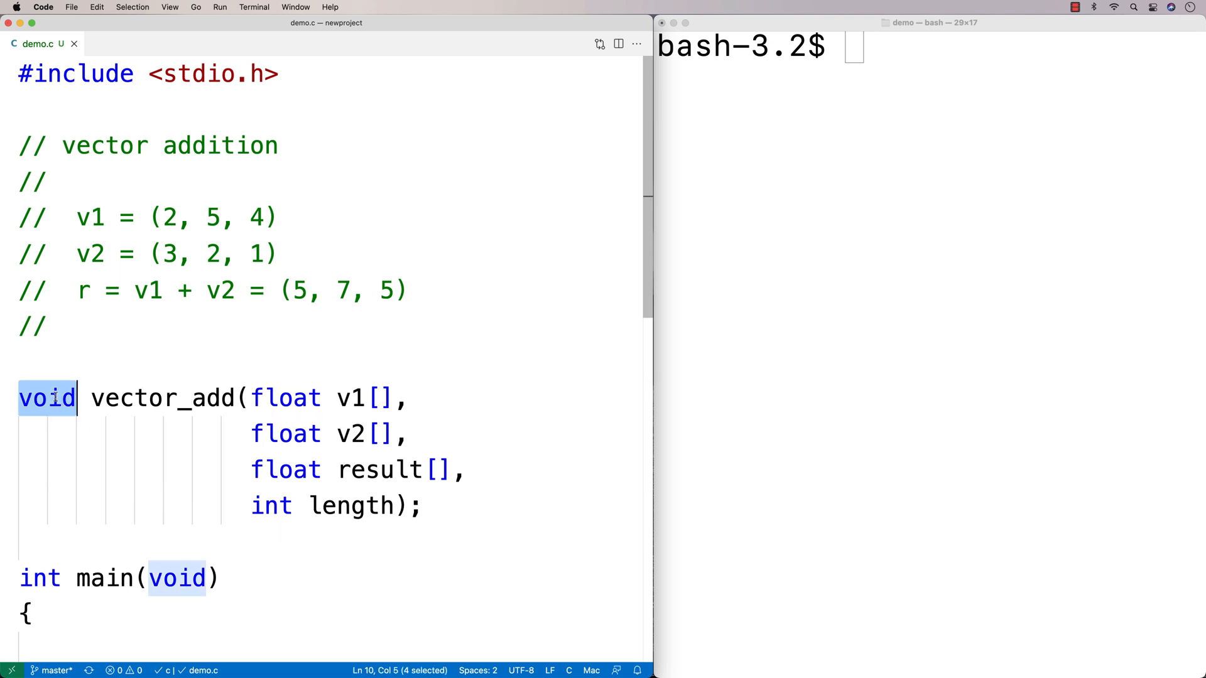
mouse_move(111, 434)
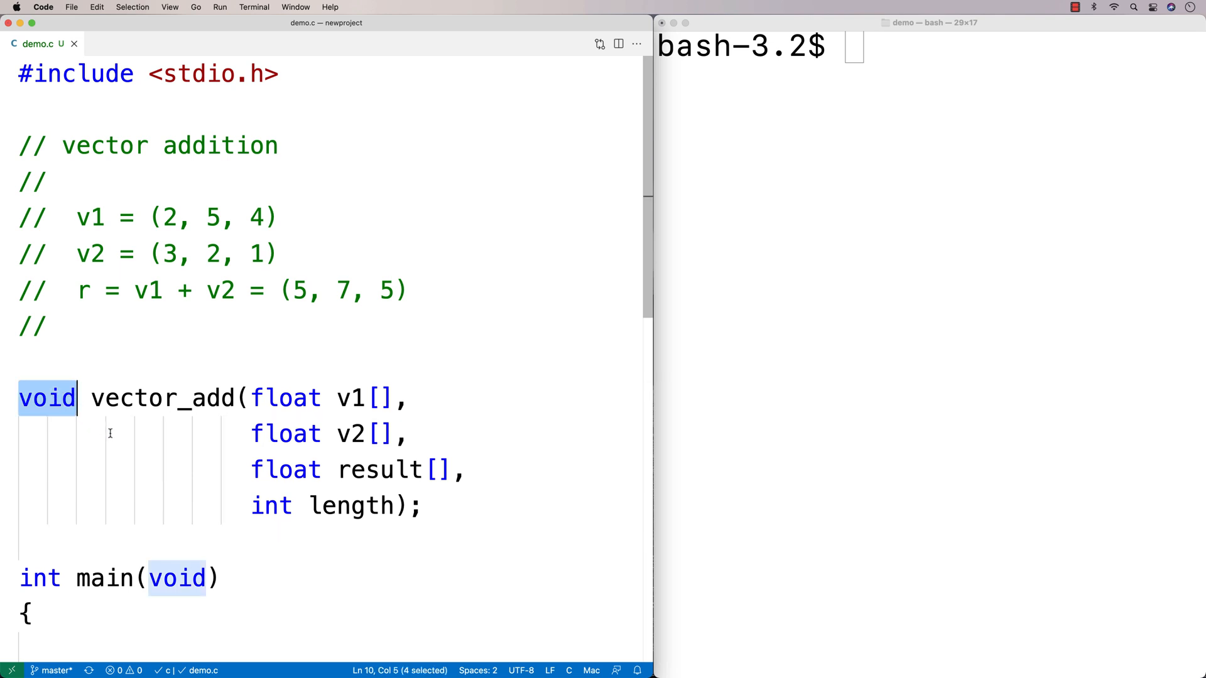
mouse_move(261, 495)
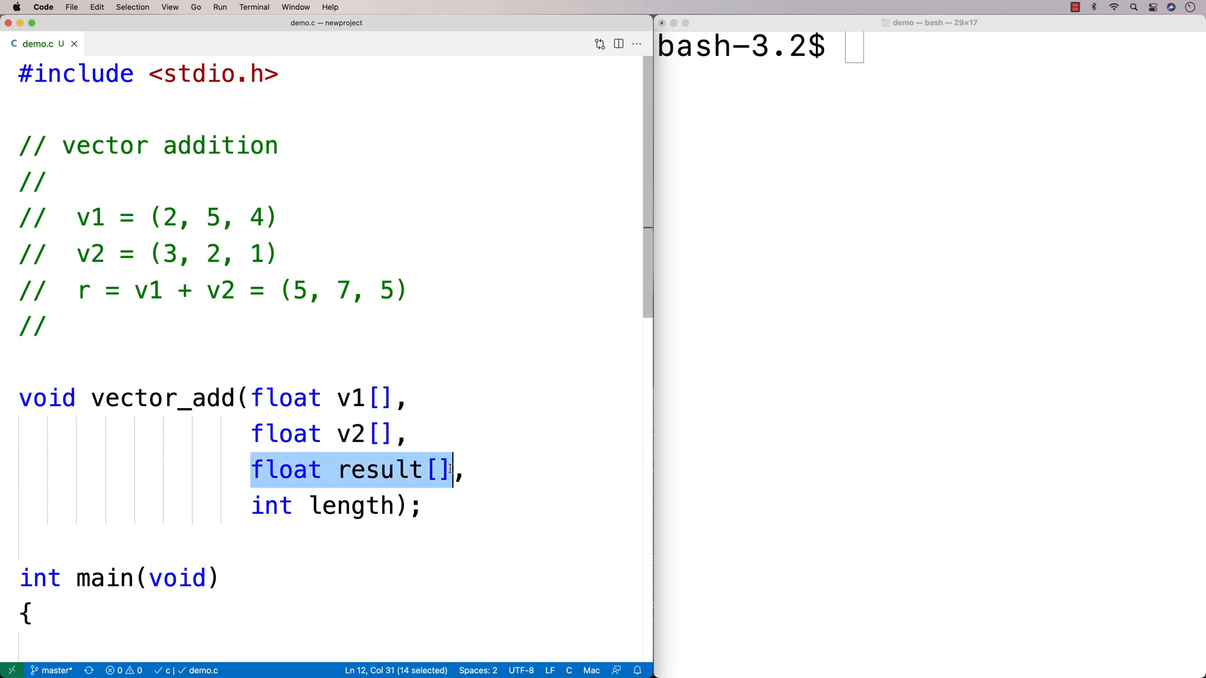
double_click(164, 398)
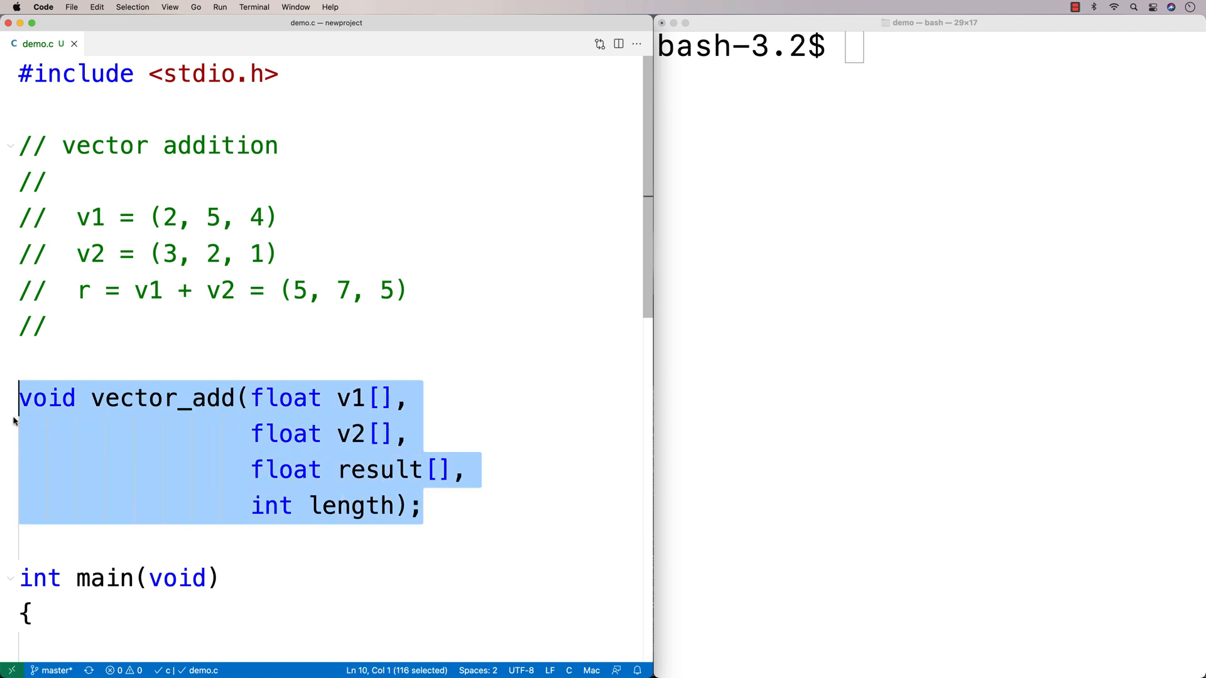
mouse_move(199, 457)
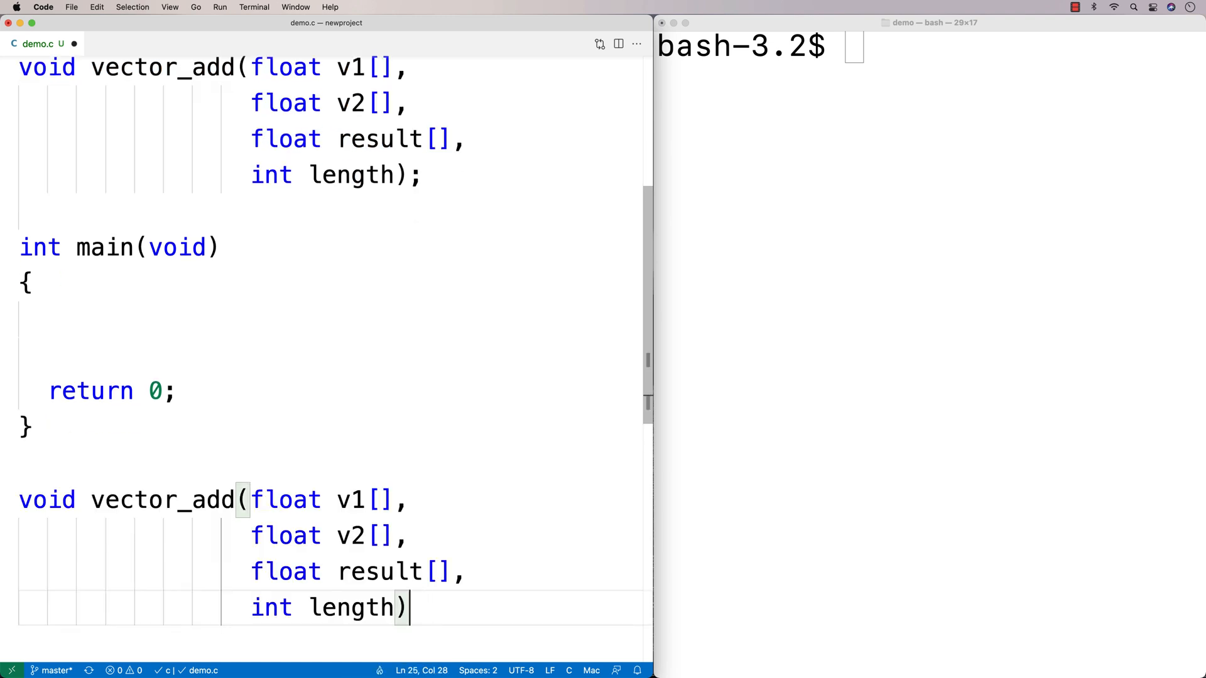
Define vector_add below main with v1, v2, result, length parameters and empty braces.
type("{}")
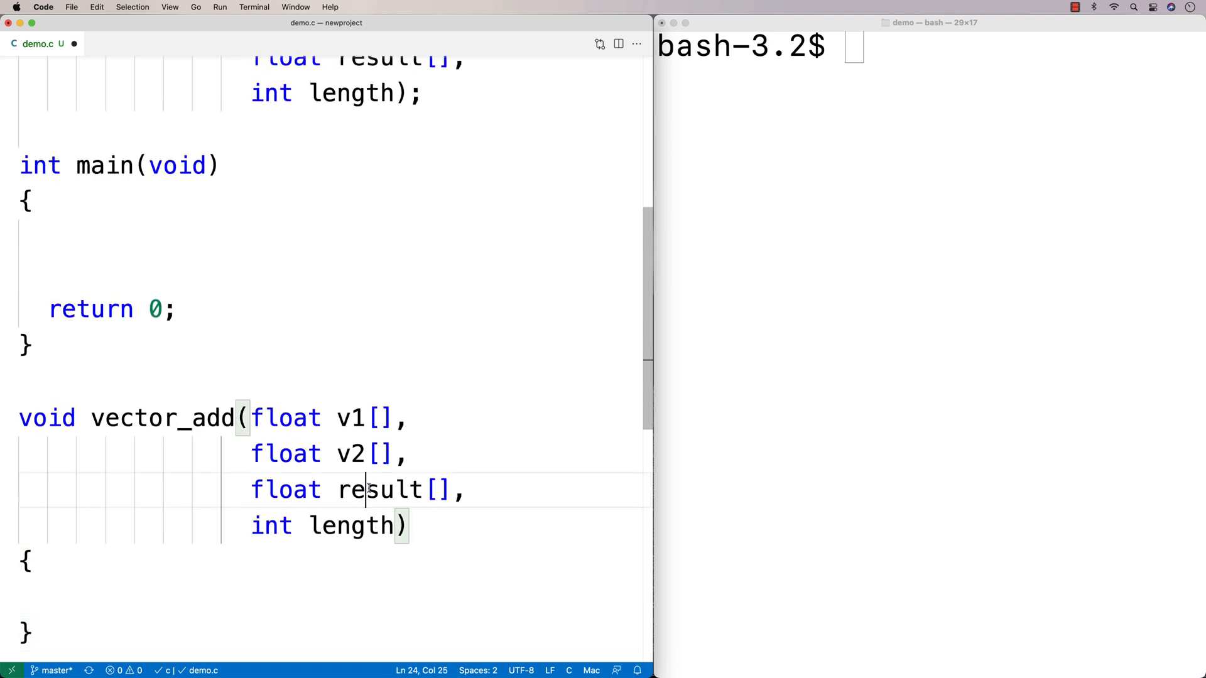
double_click(378, 490)
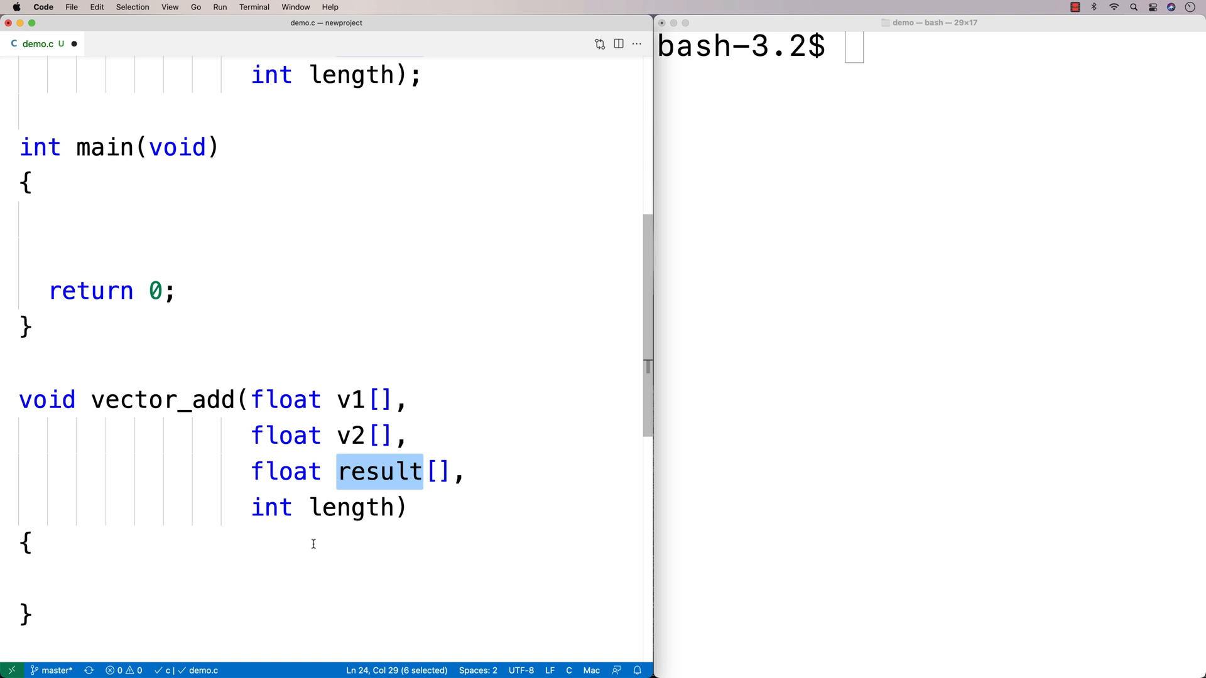
mouse_move(252, 569)
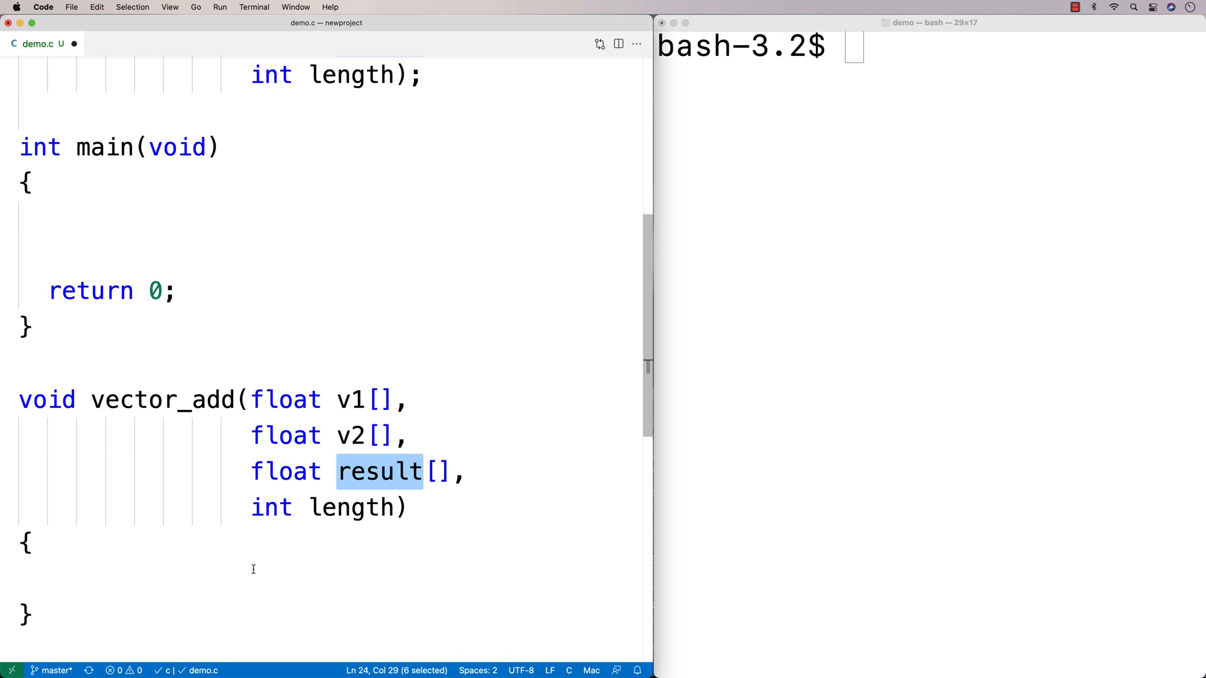
mouse_move(249, 576)
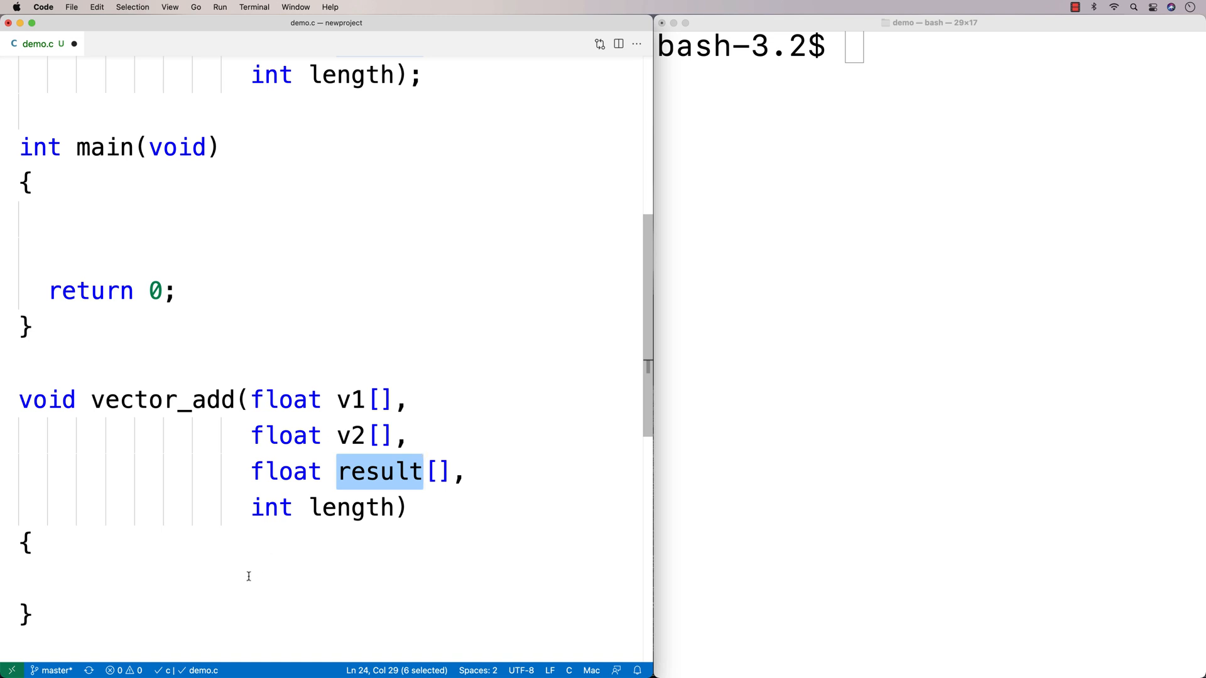
Loop for (int i = 0; i < length; i++) setting result[i] = v1[i] + v2[i].
type("for (")
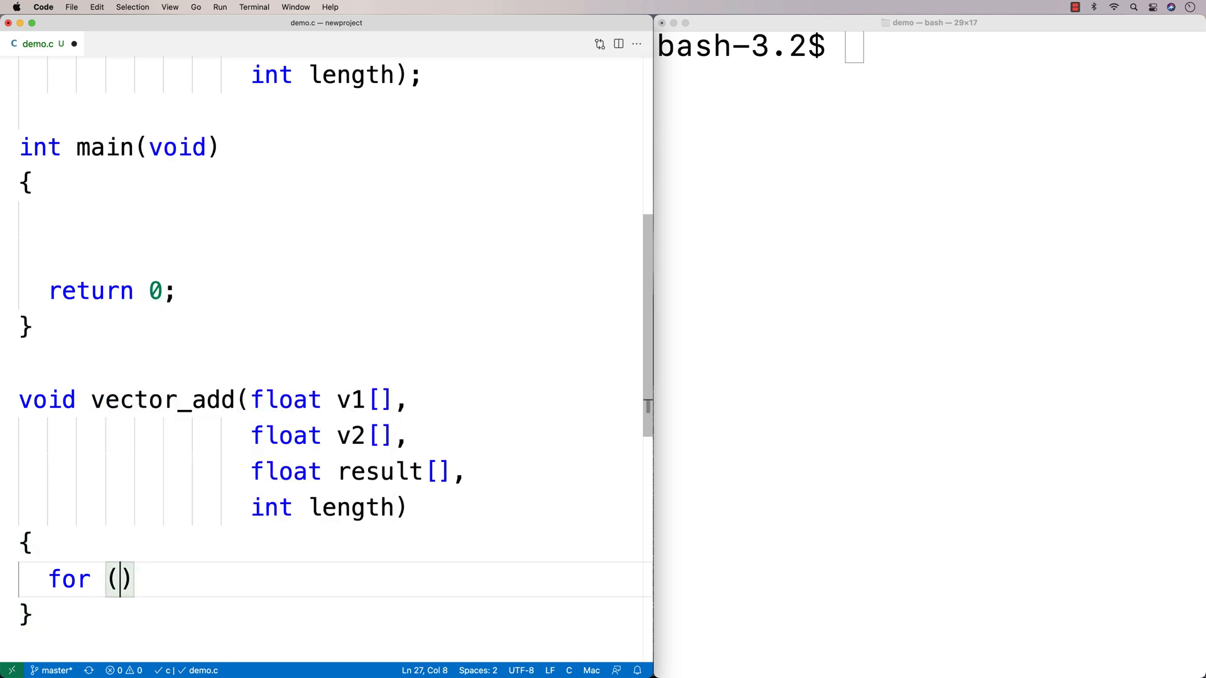
type("int i = 0; i <")
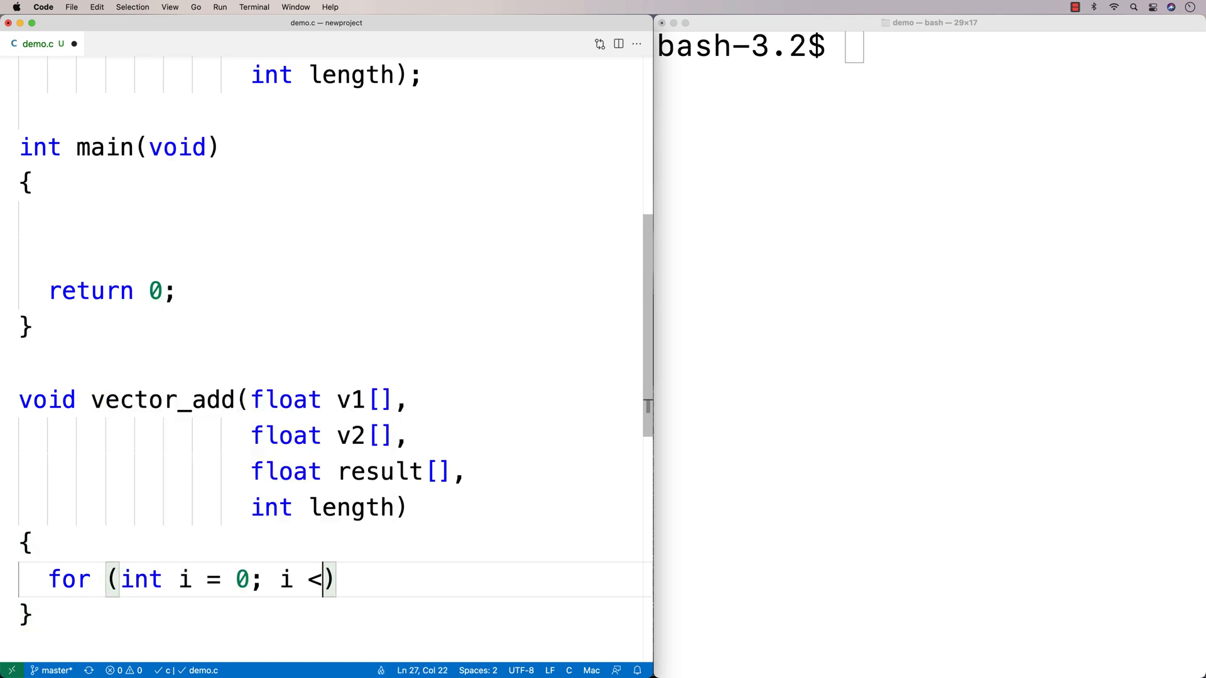
type("length; i++")
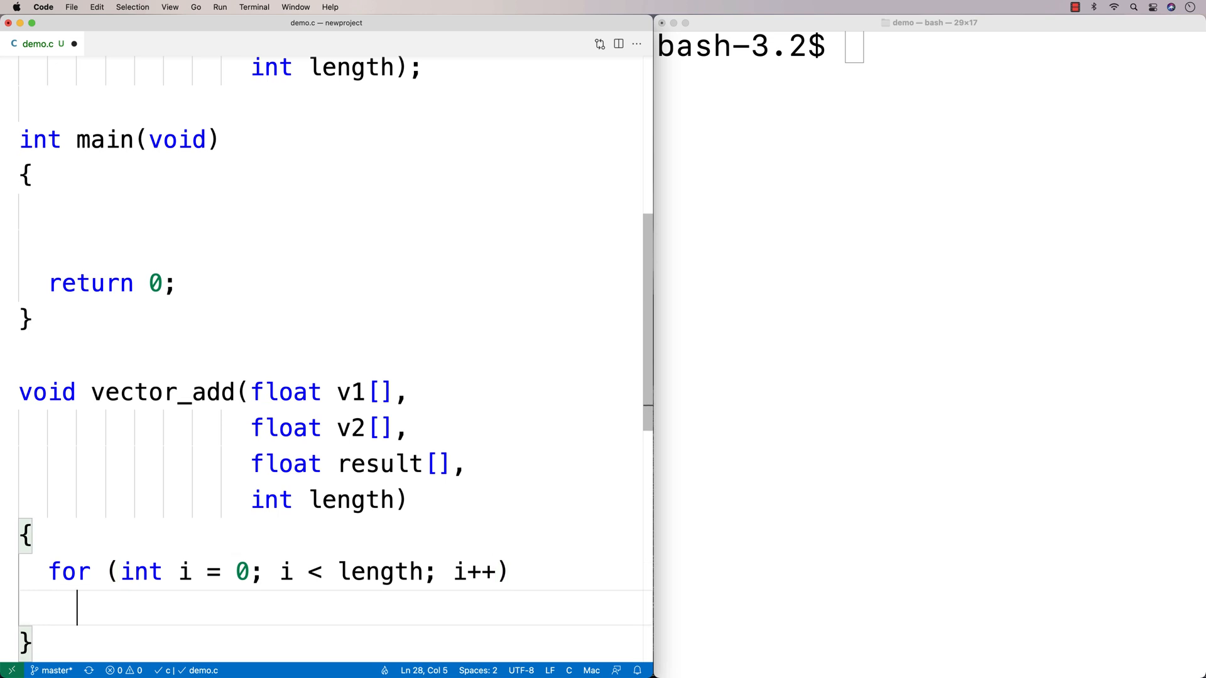
type("result[i]")
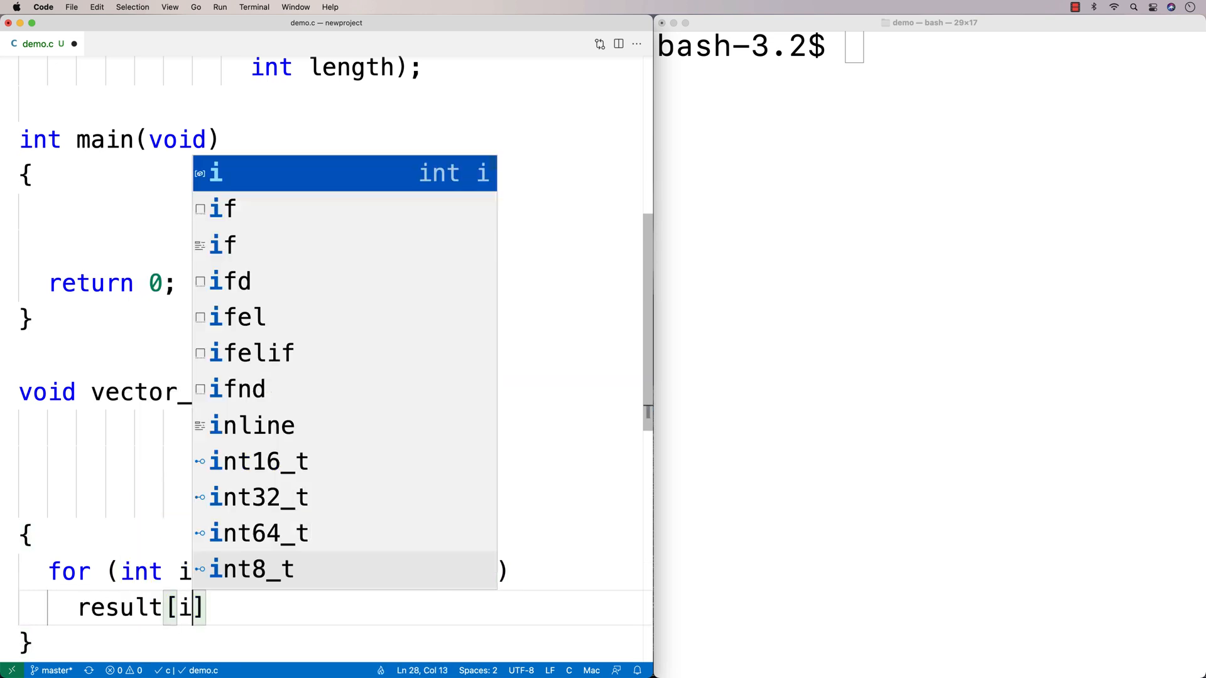
type("+")
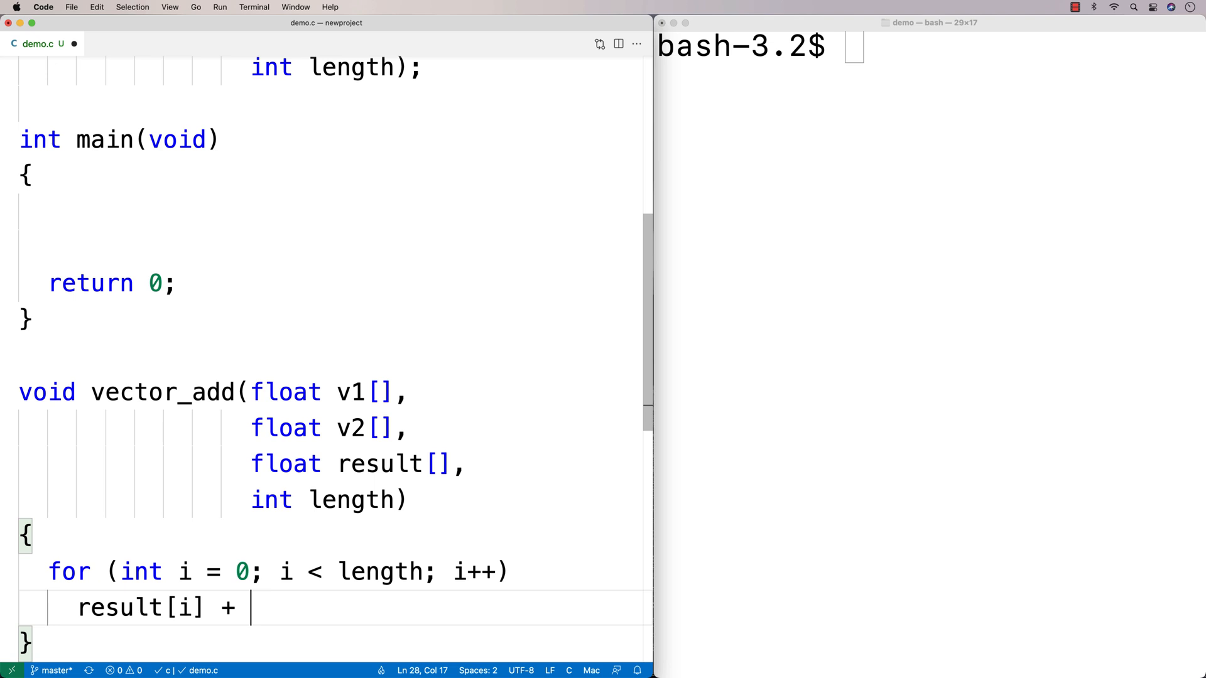
type("= v1[]")
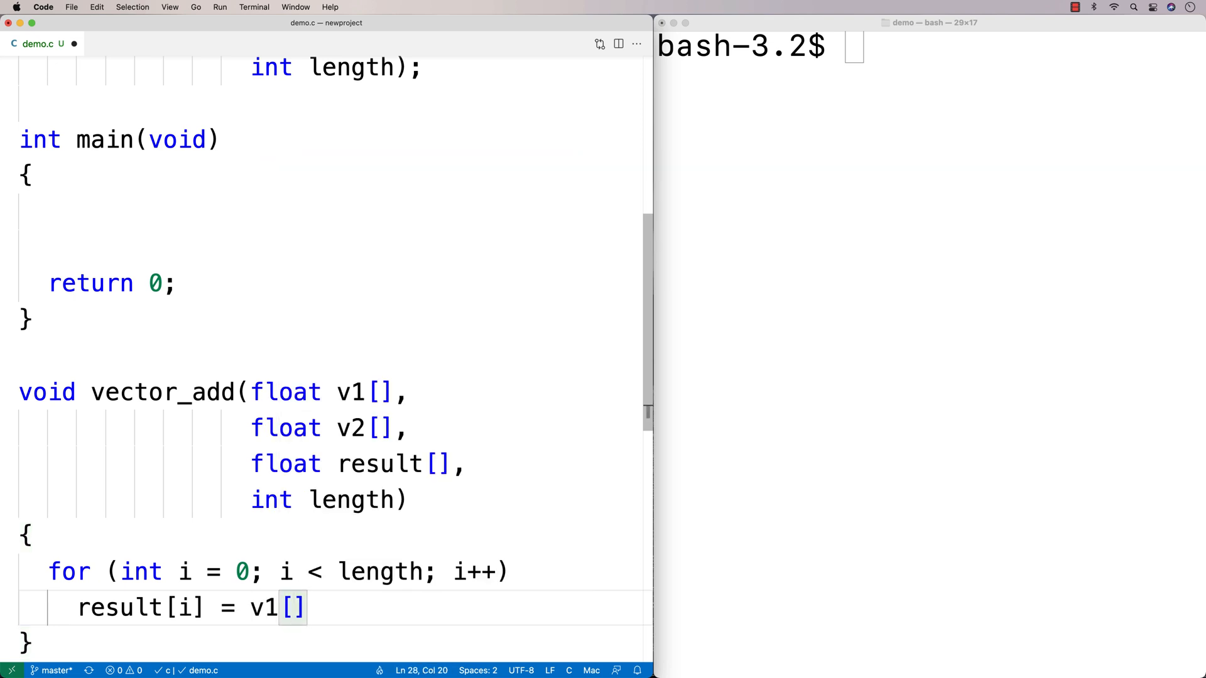
type("i")
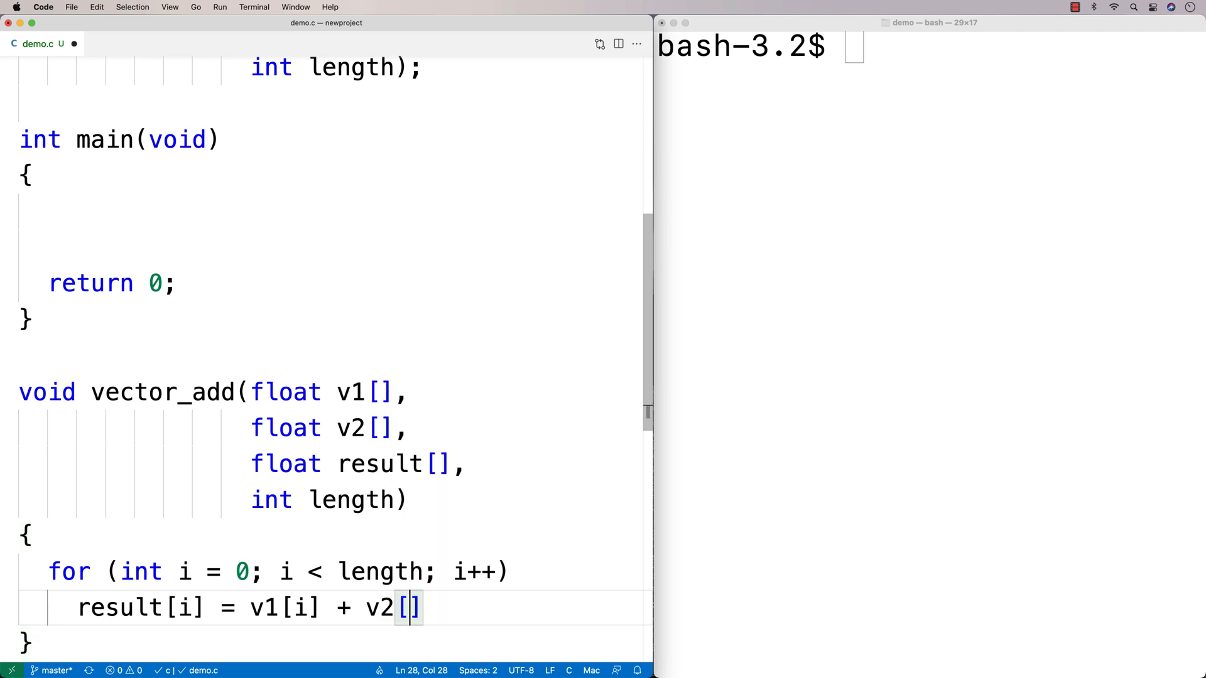
type("i];")
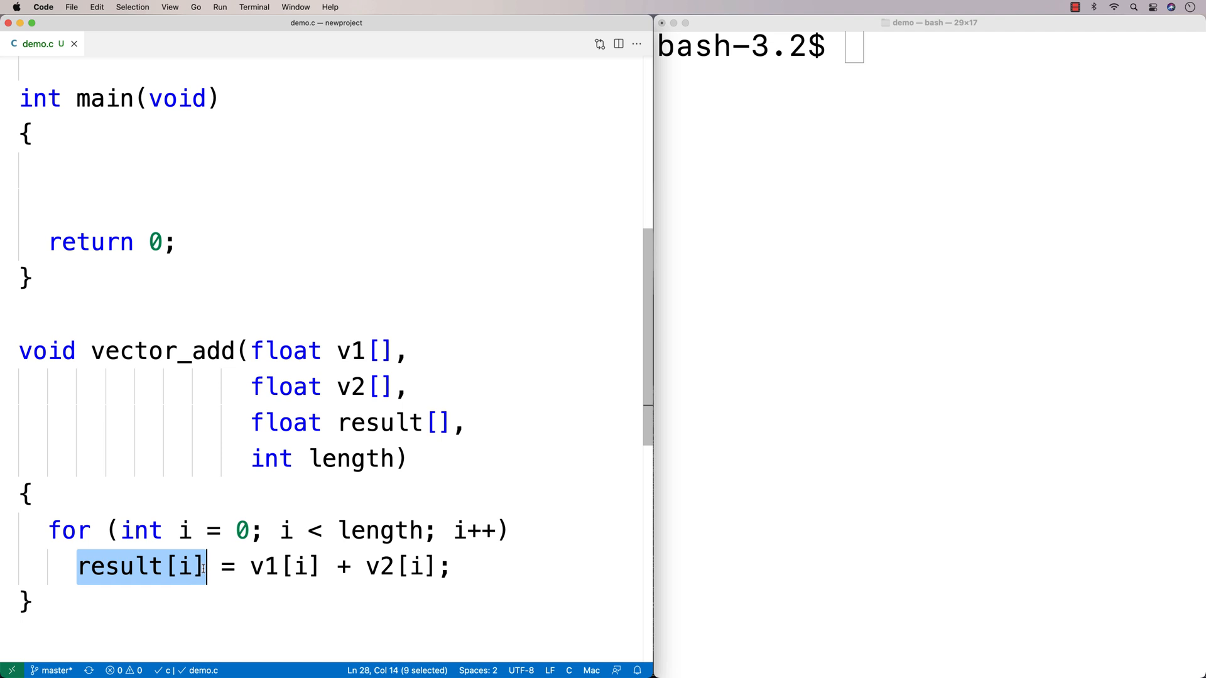
double_click(399, 566)
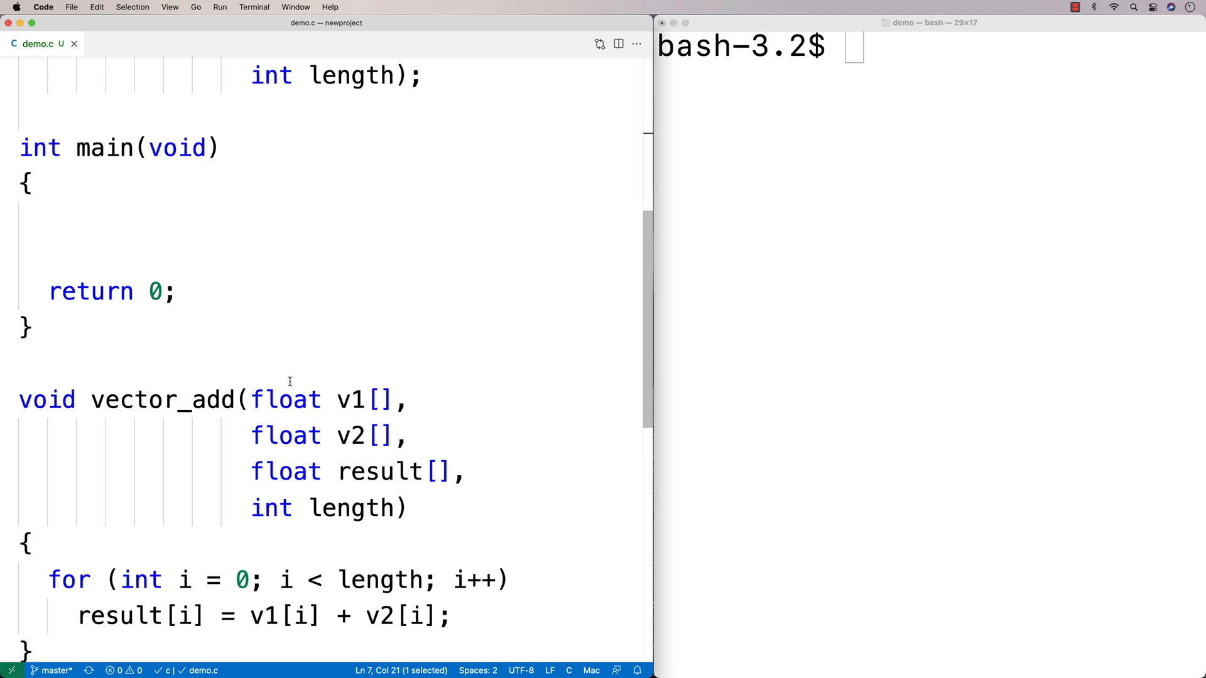
mouse_move(221, 245)
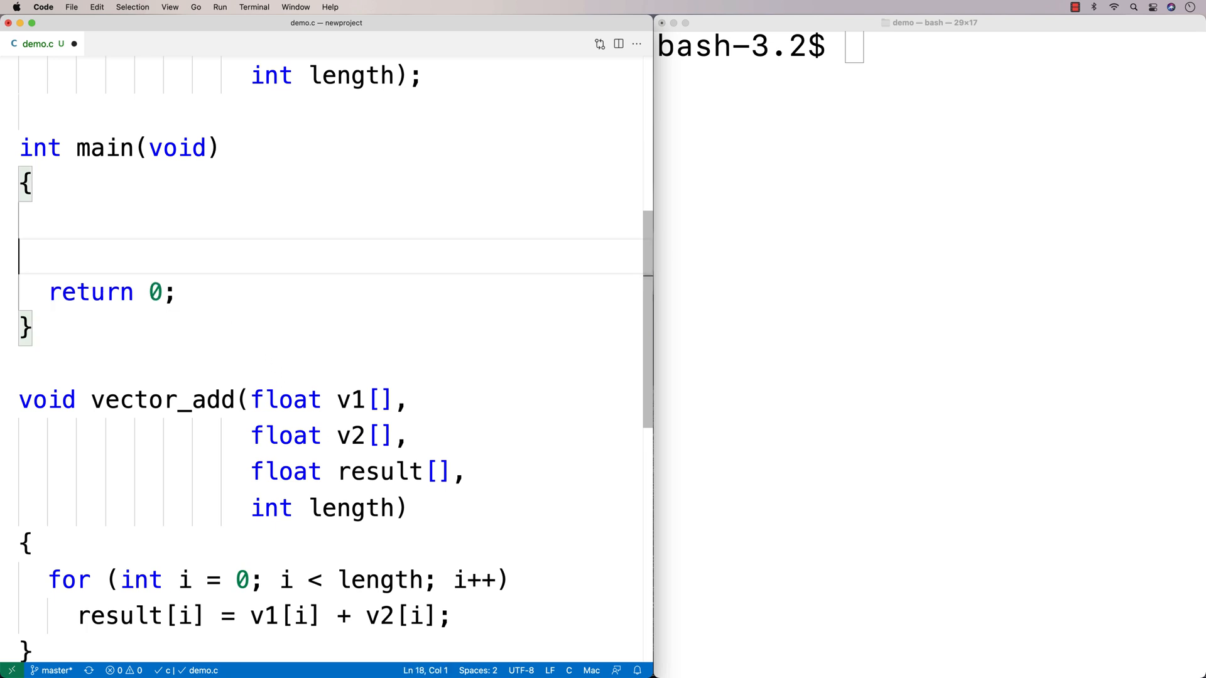
Declare float v1[] = {2,5,4}, v2[] = {3,2,1} and result[] = {0,0,0} in main.
type("float v")
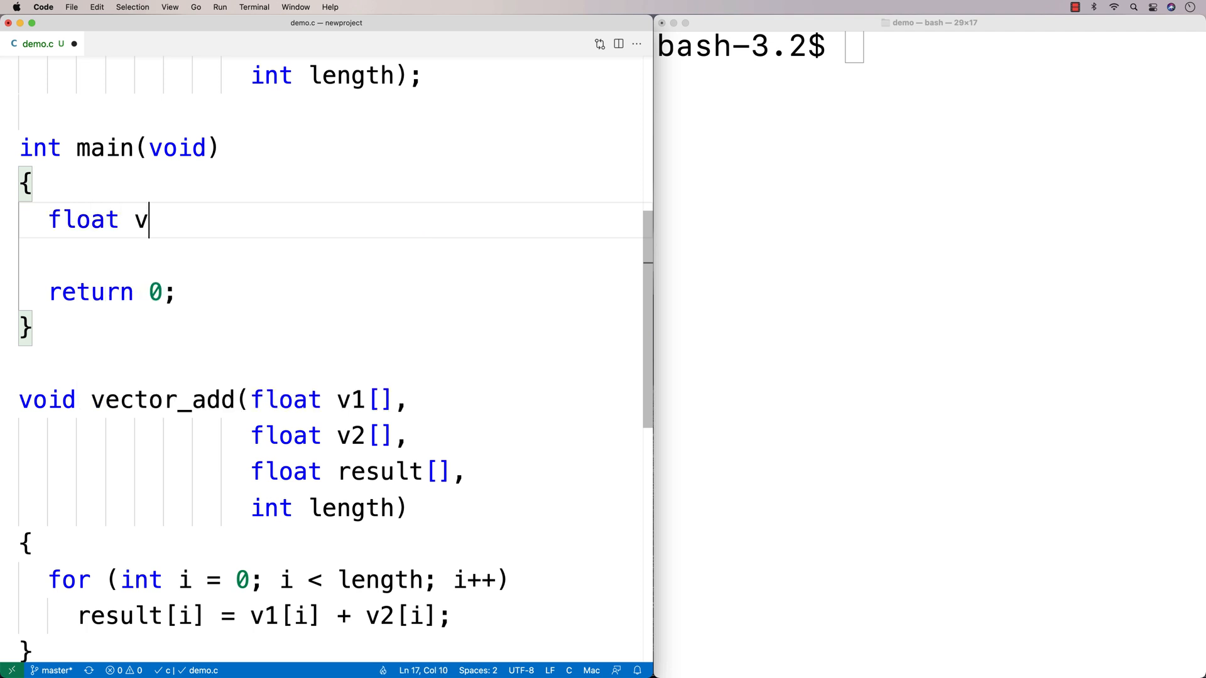
type("1[] =")
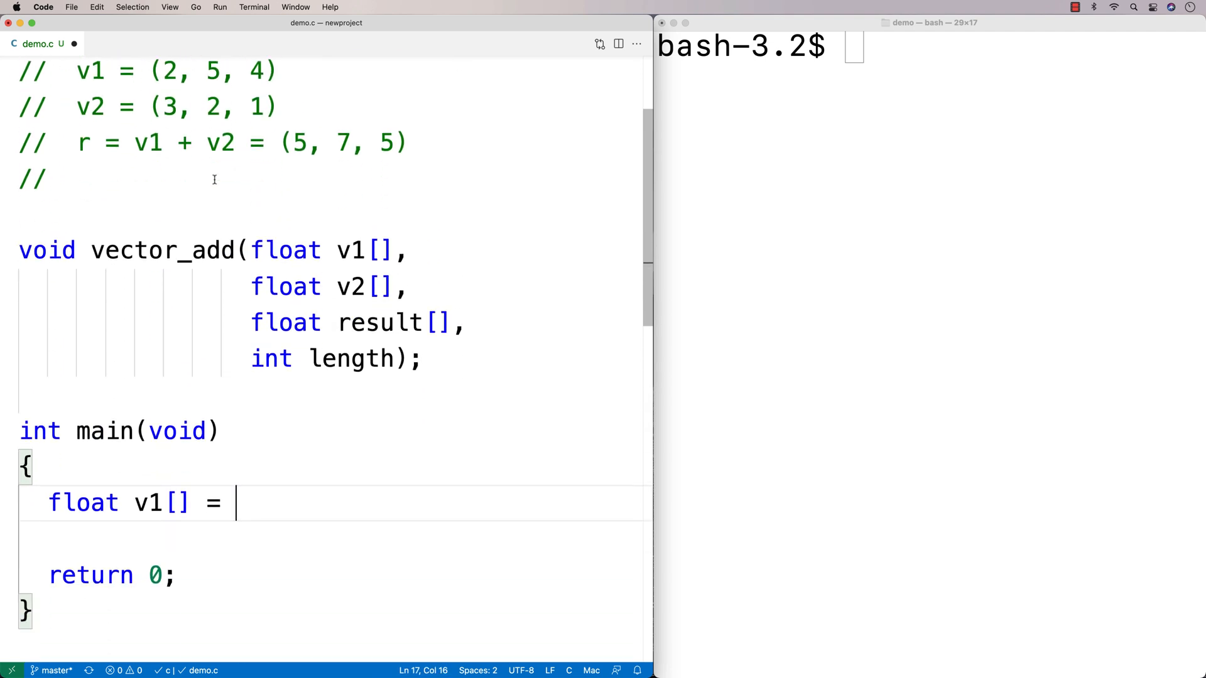
type("{2,5,4}")
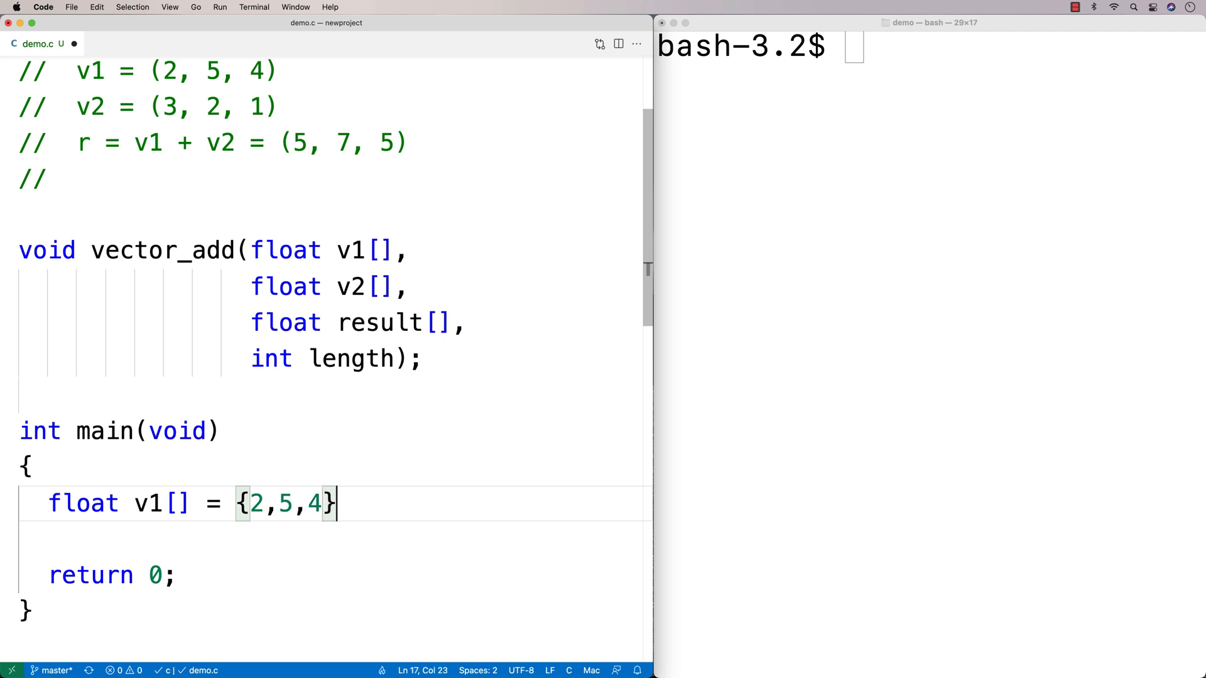
type(";")
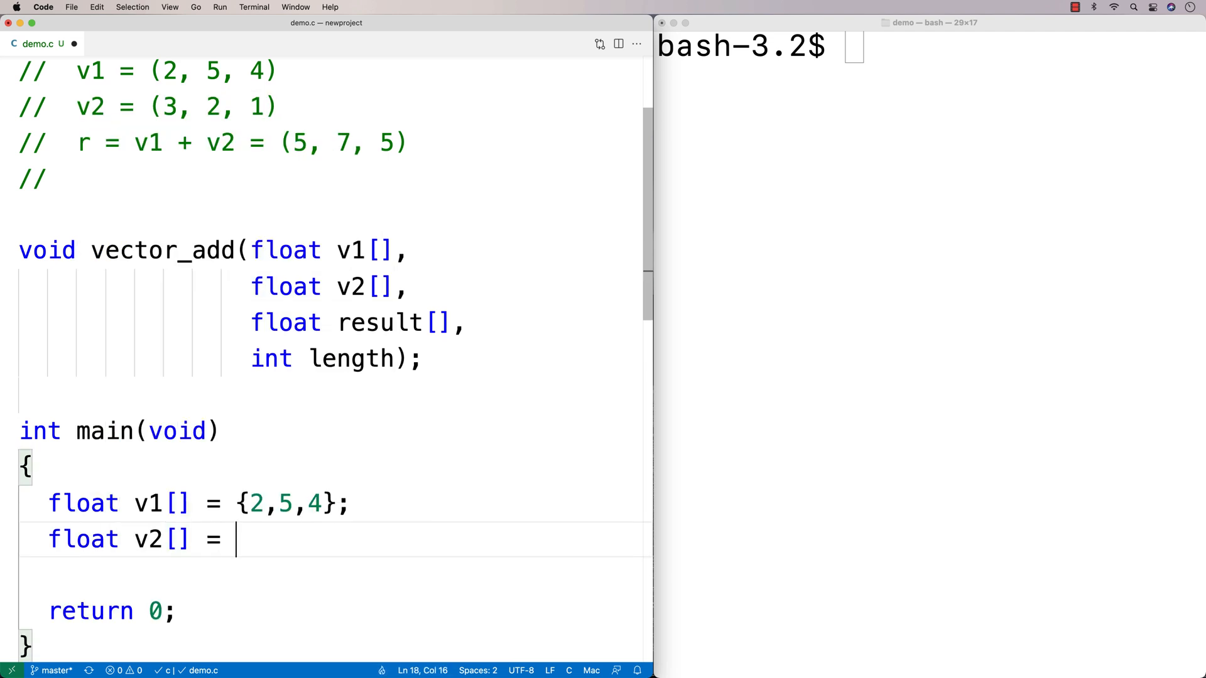
type("{3,2,1}")
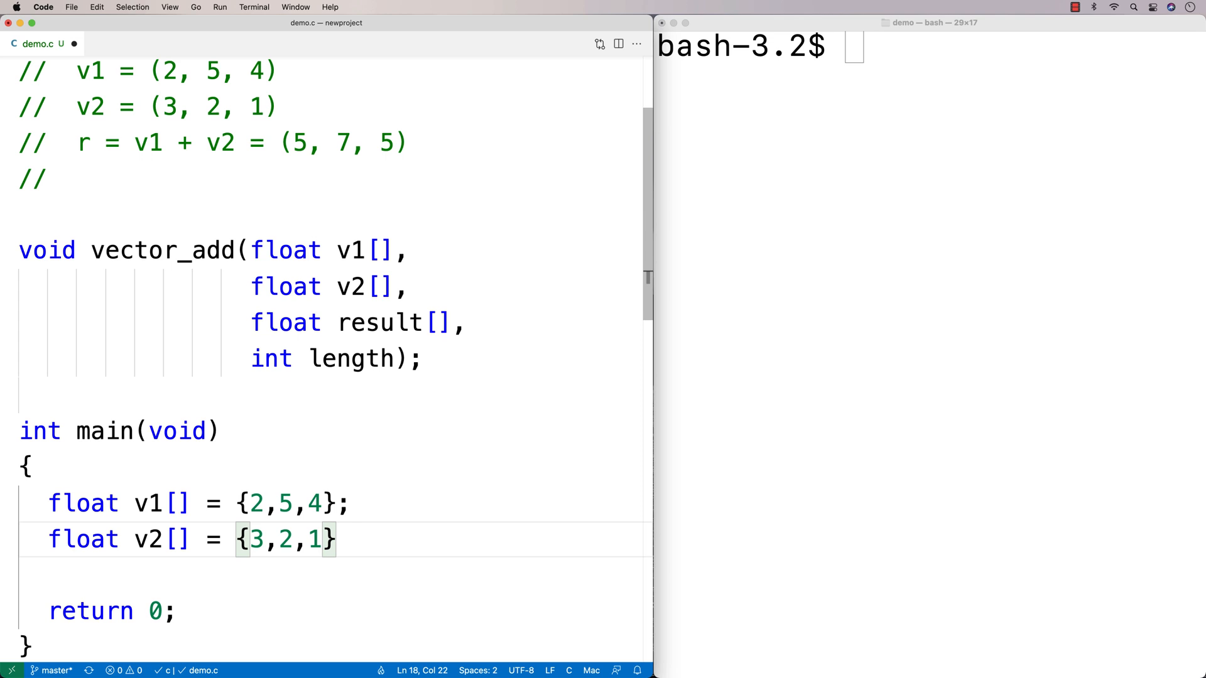
type("fl")
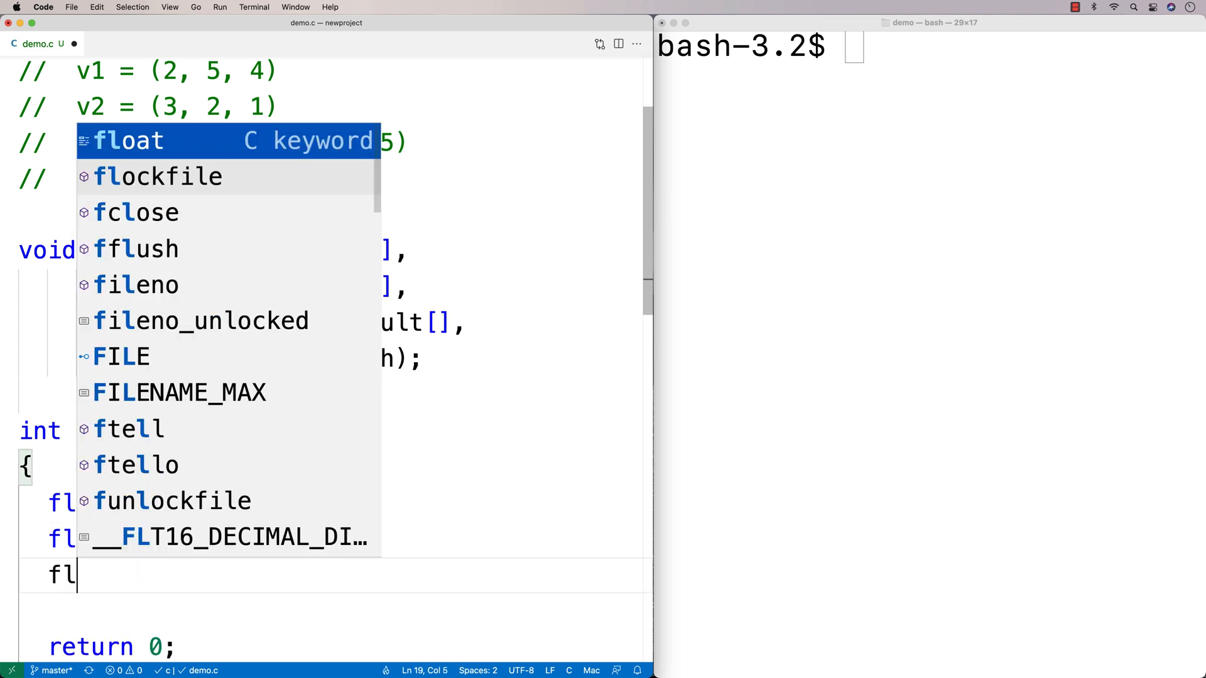
type("float result[] =")
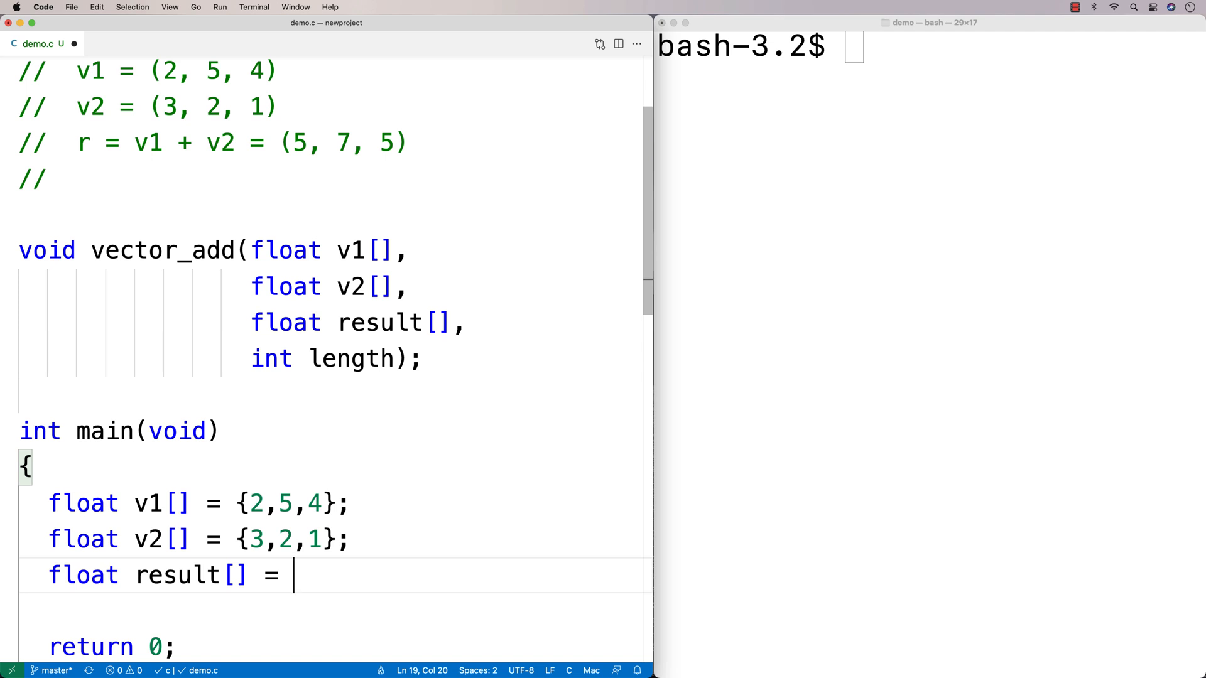
type("{0,0,0};")
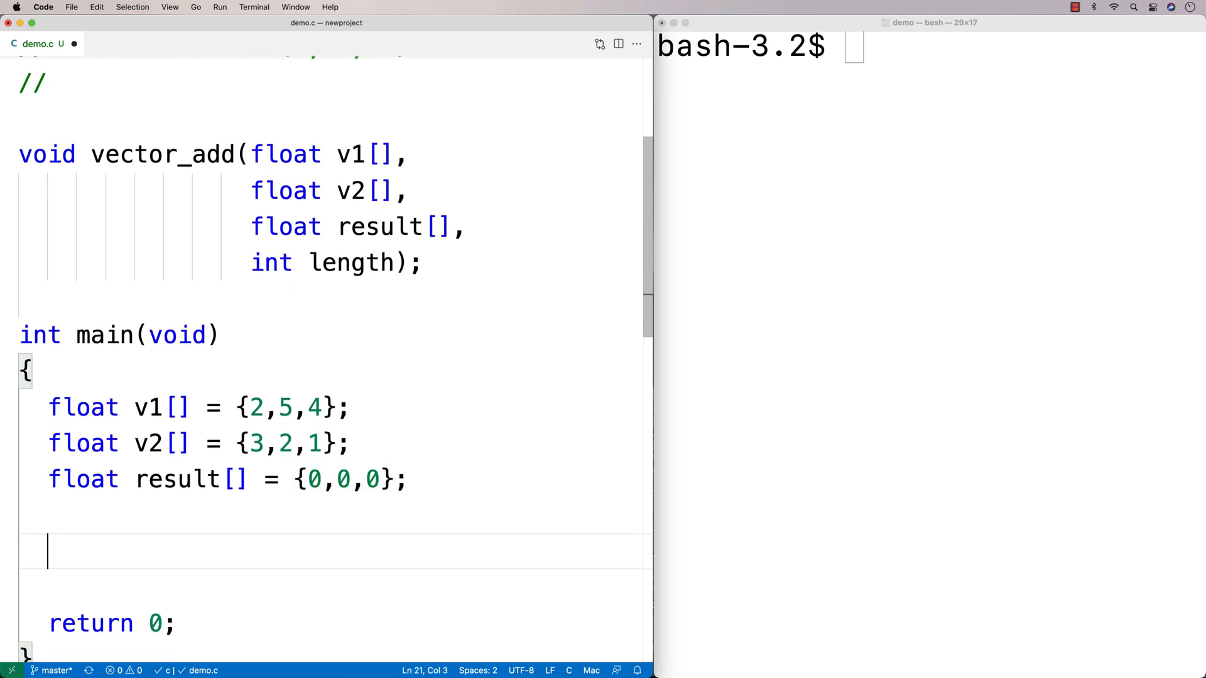
Call vector_add(v1,v2,result,3) in main via autocomplete.
type("vecit")
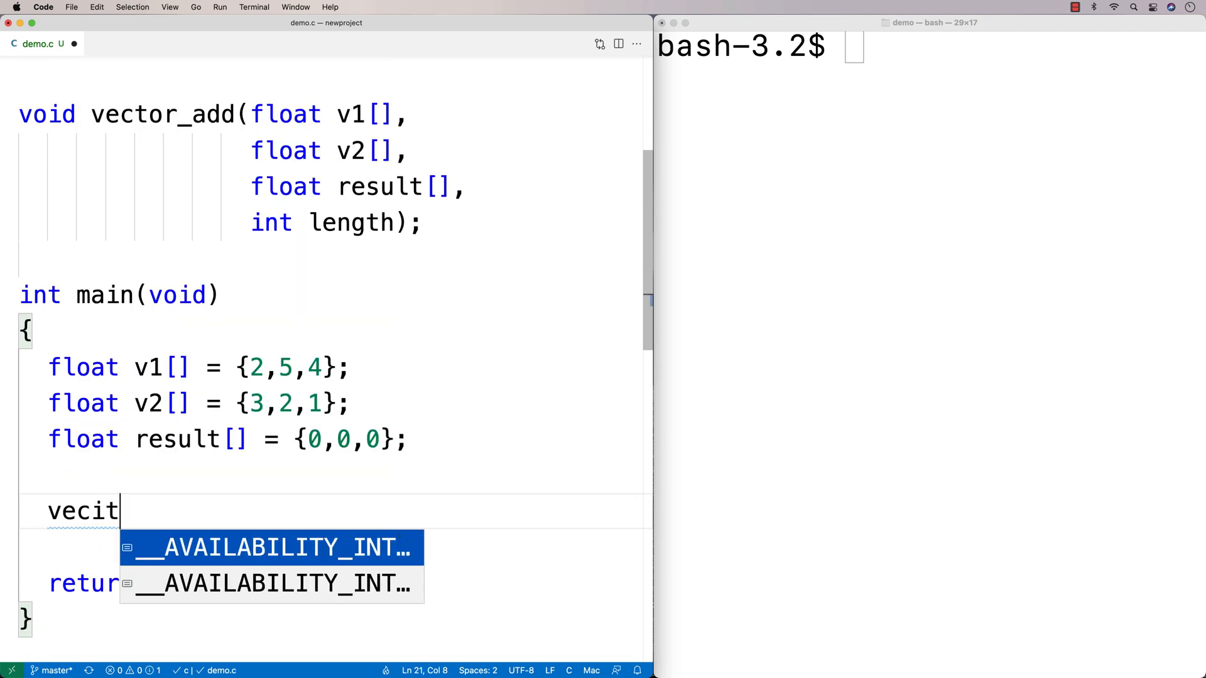
type("vector_add(v1,v2,result,3);")
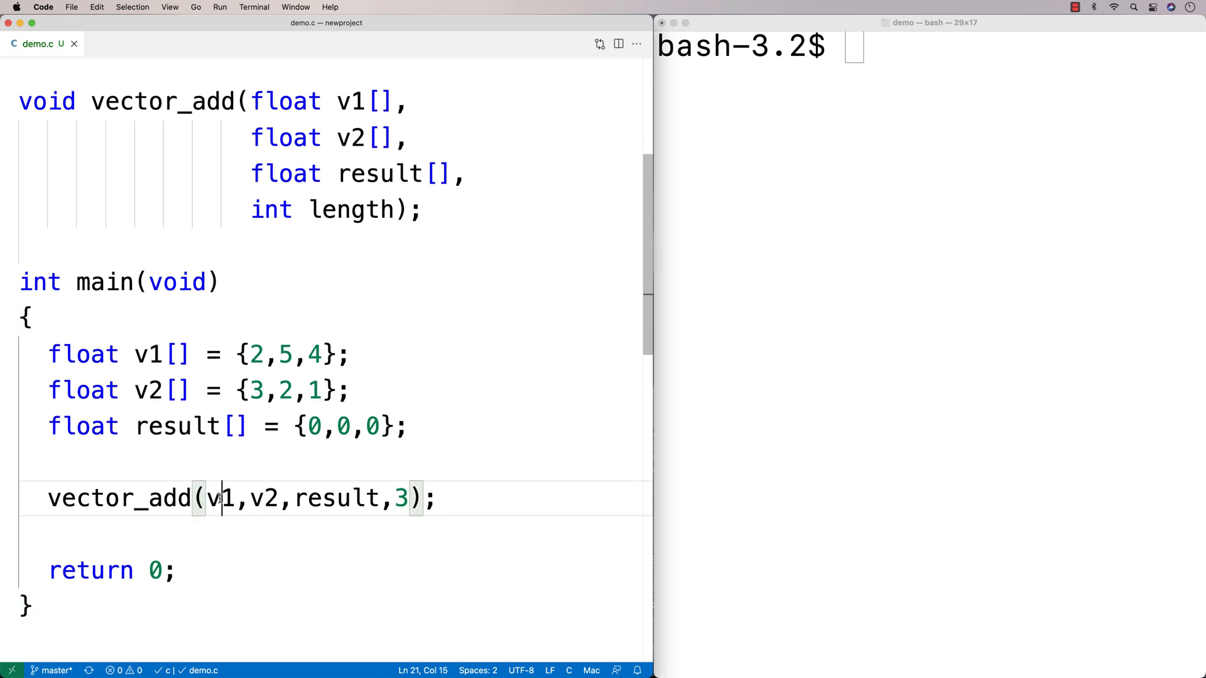
double_click(264, 498)
type("for (int i = 0;")
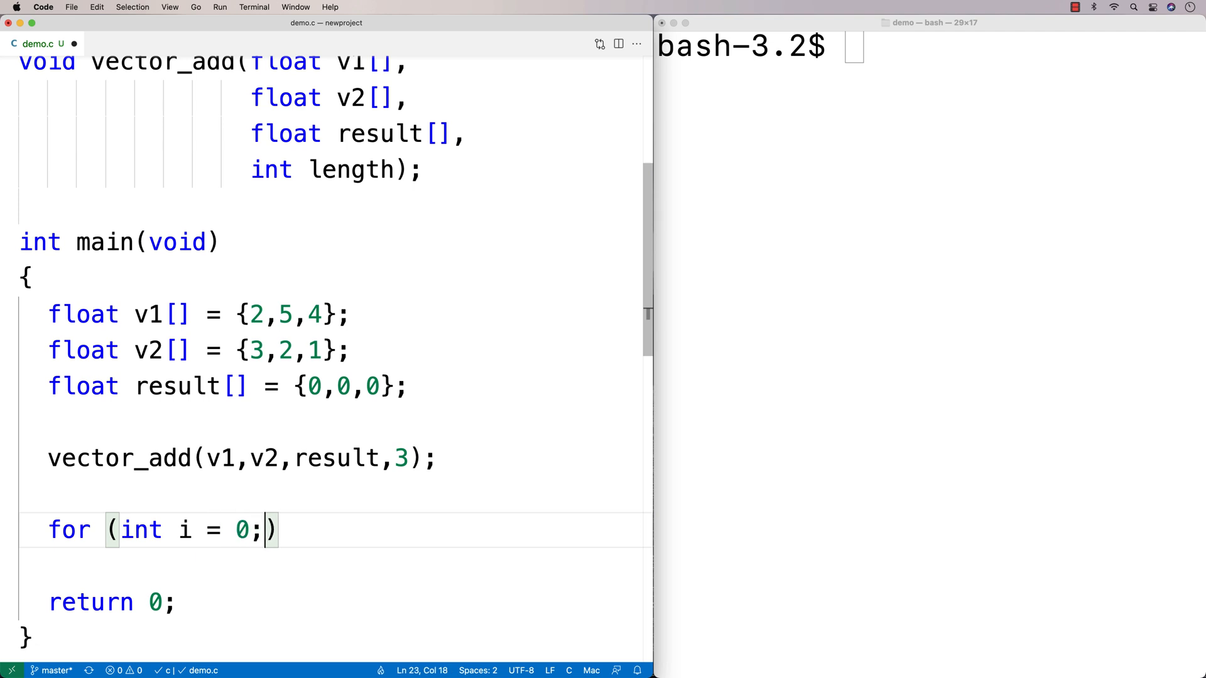
Write the for loop header over i < 3 in main and start its body.
type("i < 3; i")
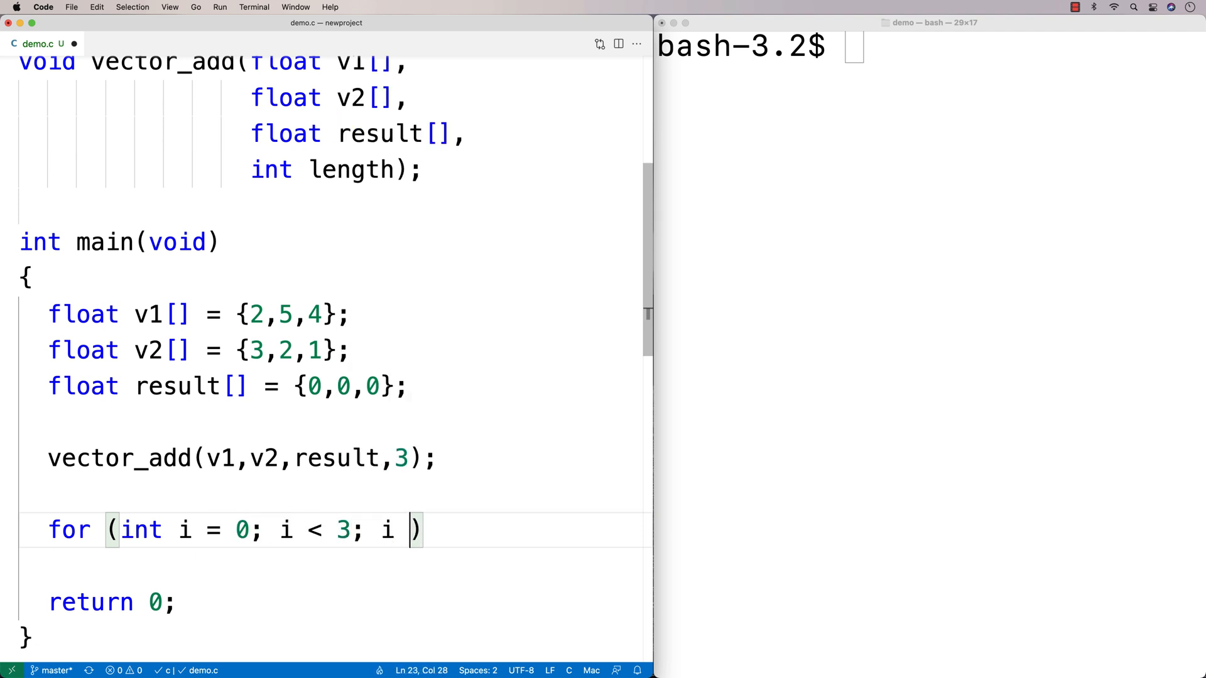
type("++")
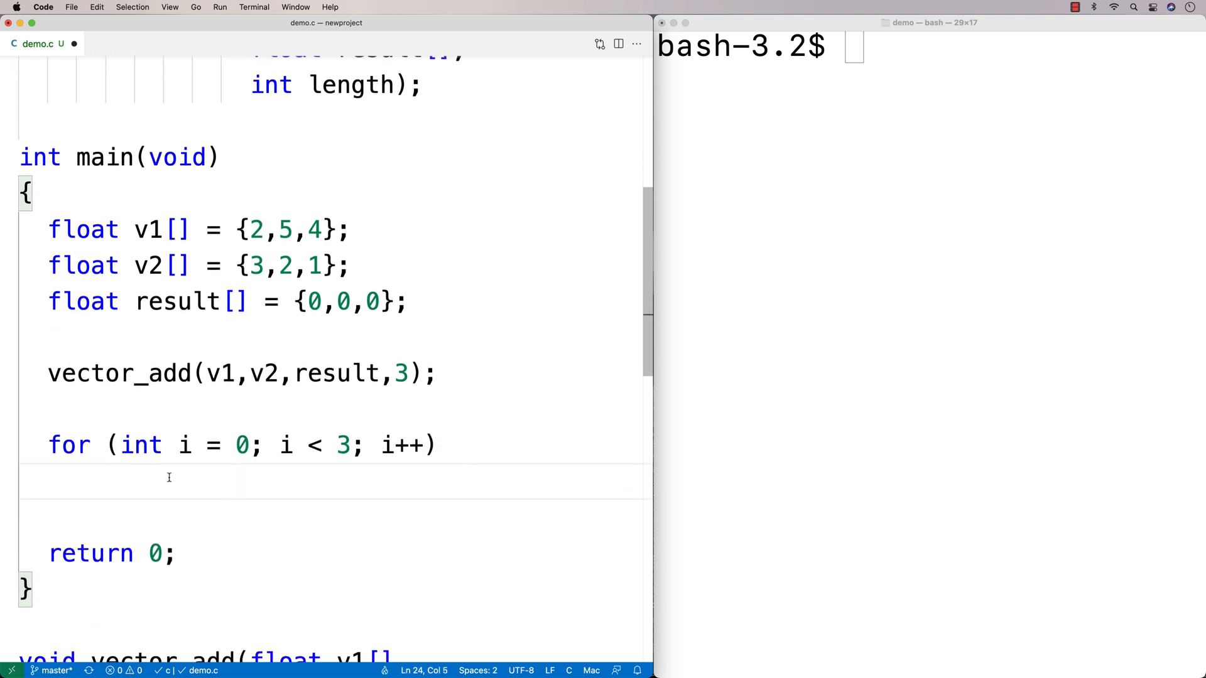
double_click(336, 374)
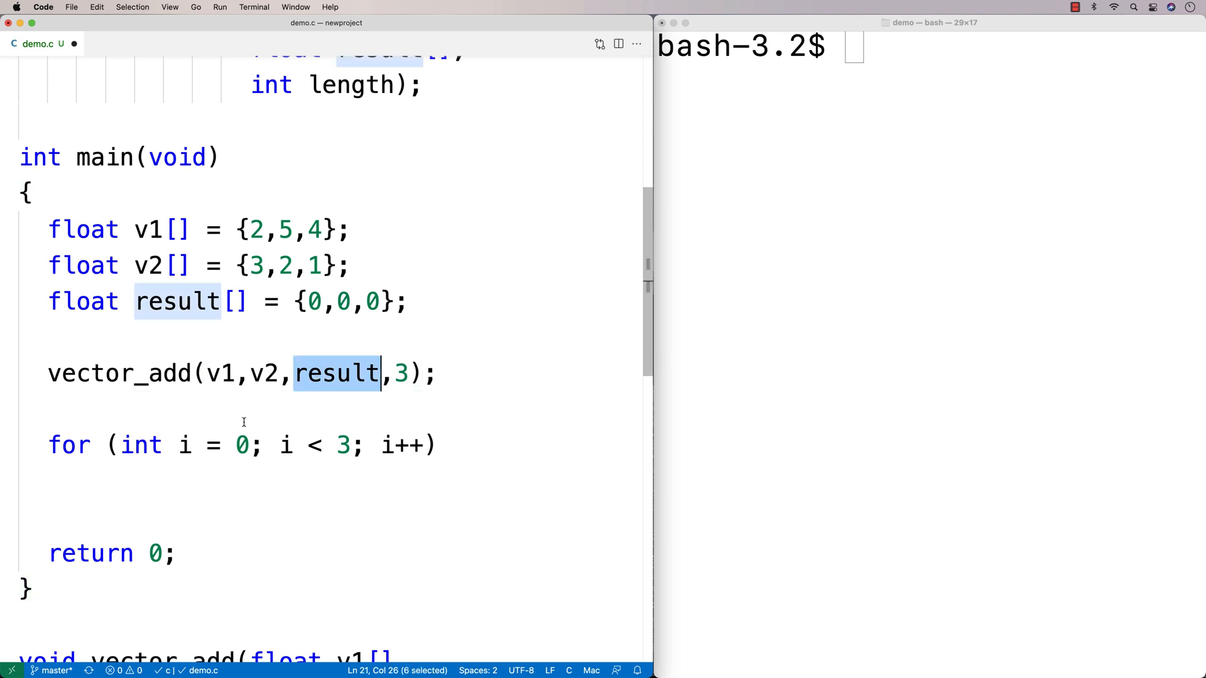
left_click(170, 477)
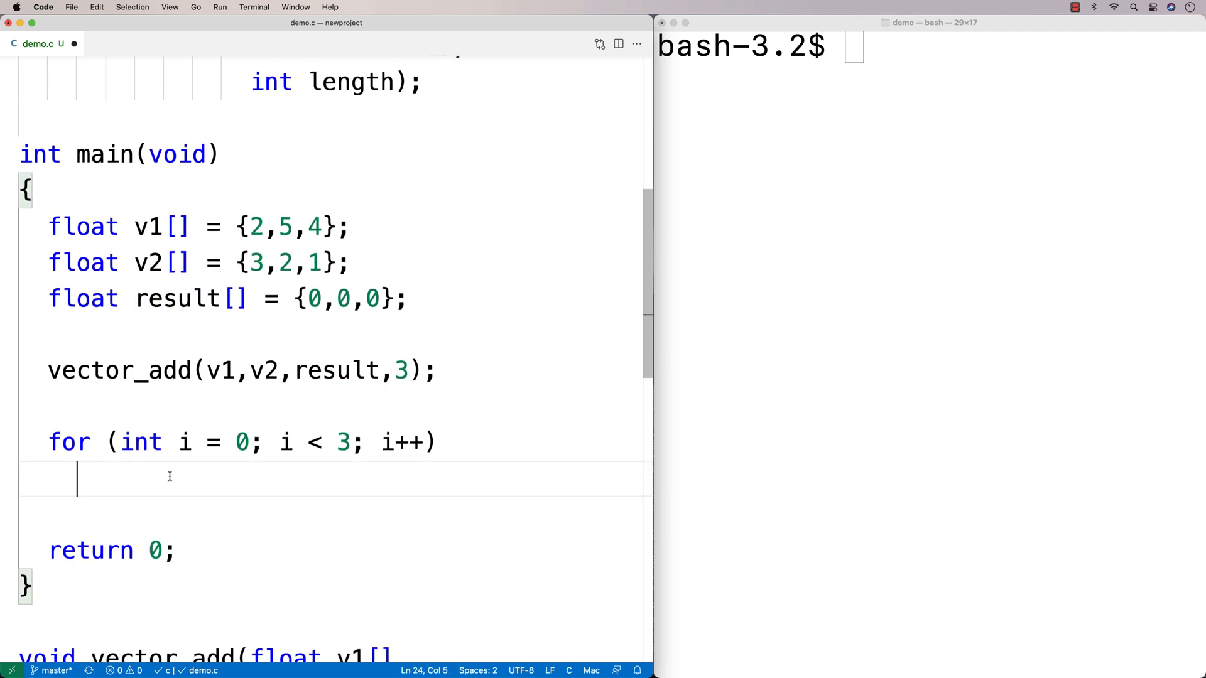
Print each element with printf("result[%d]=%f\n",i,result[i]); inside the loop.
type("prnt")
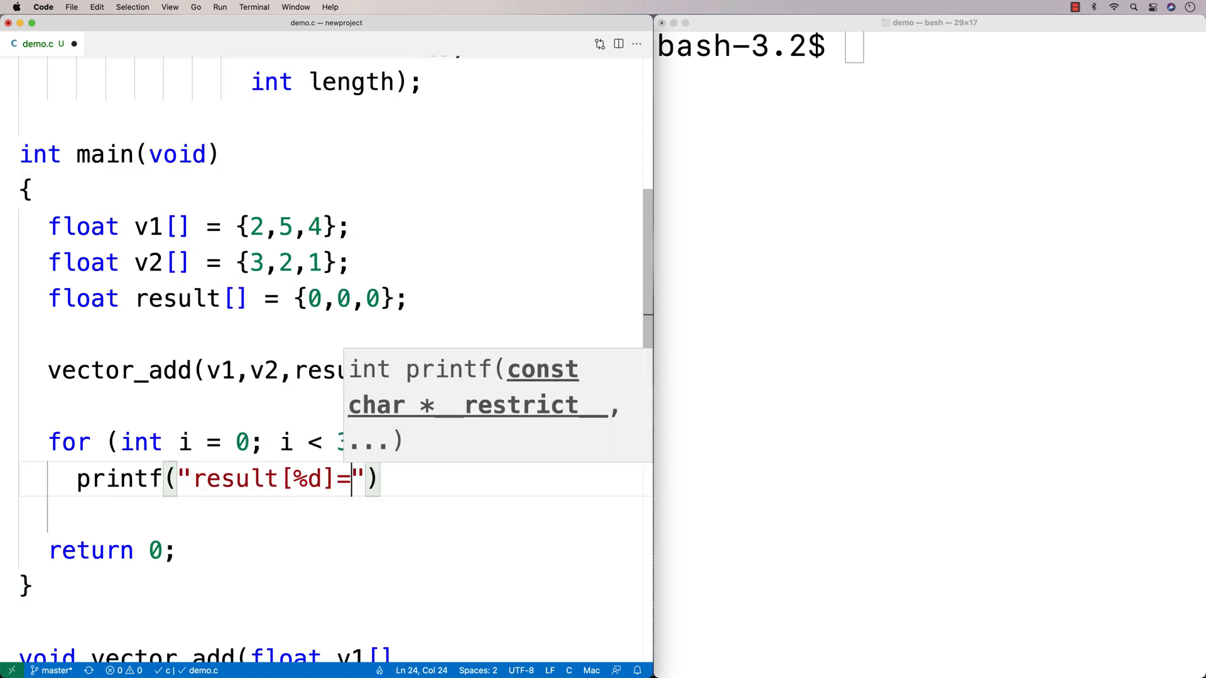
type("%f\\n")
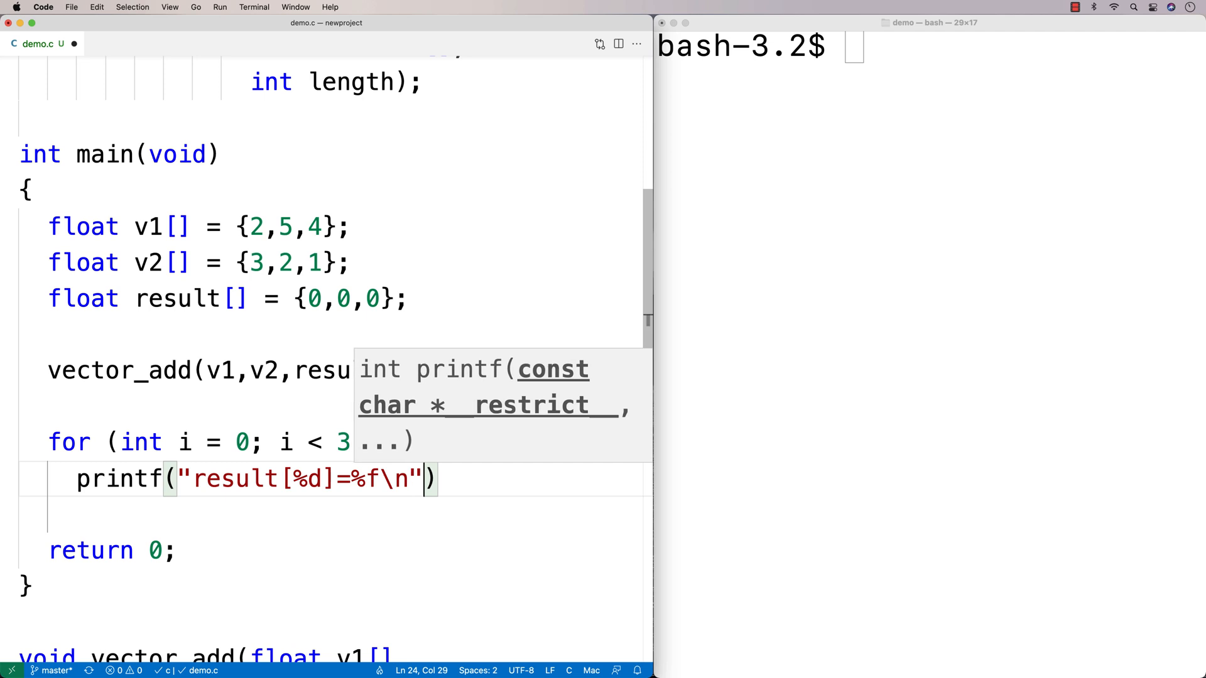
type("i,")
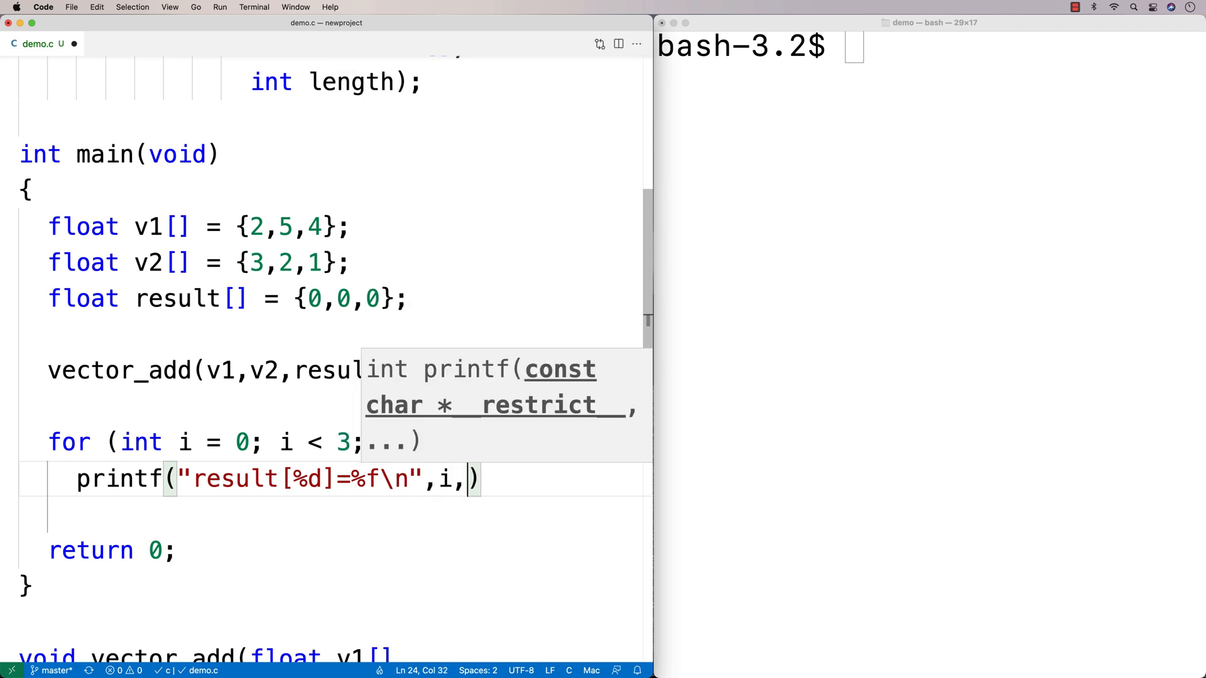
type("result[i]")
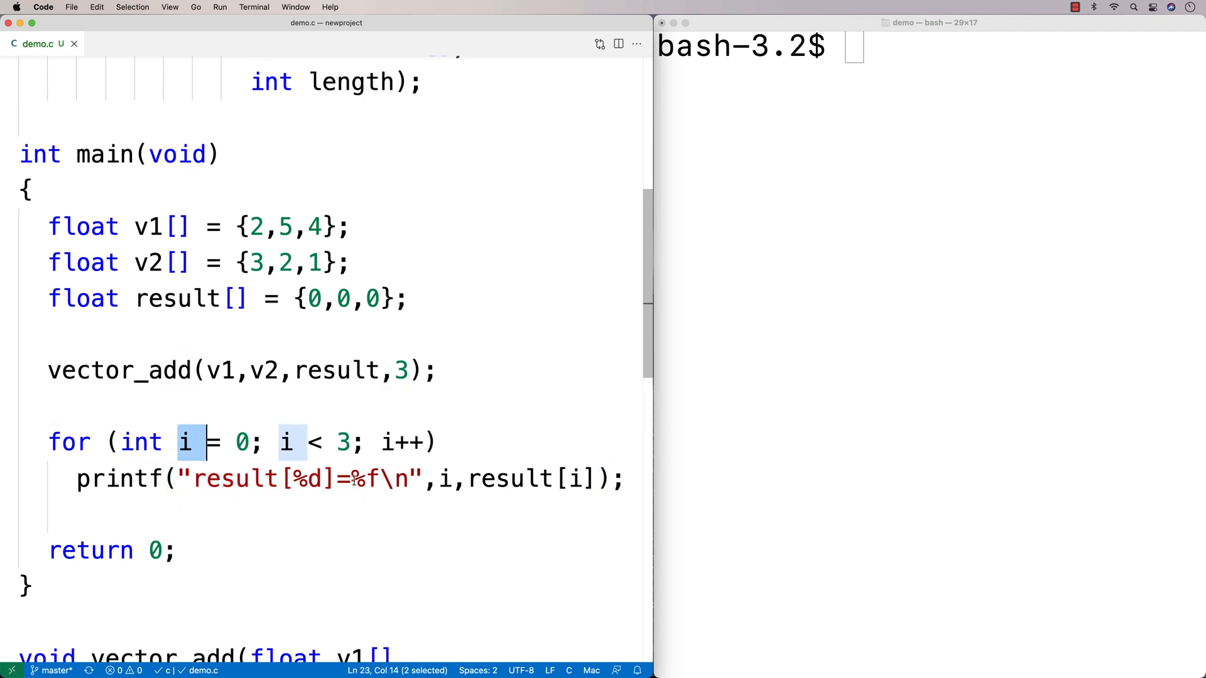
double_click(365, 478)
type("gcc =")
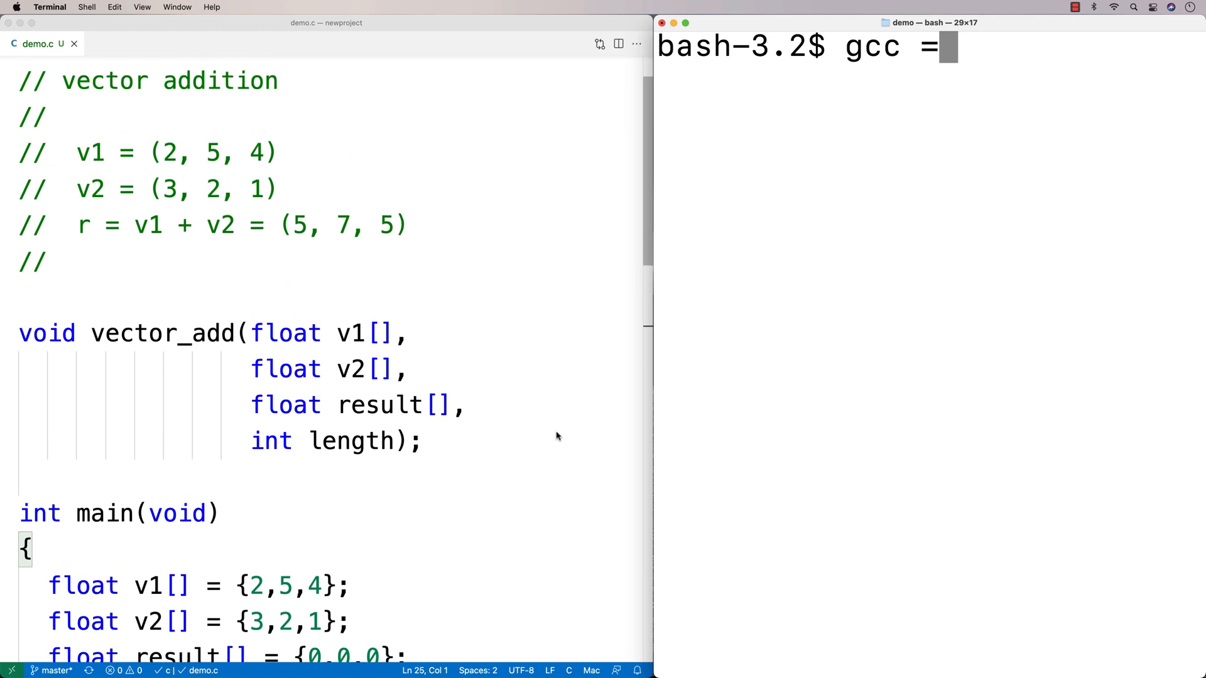
Compile with gcc -o demo demo.c and run ./demo, printing 5, 7, 5.
scroll("down", 3)
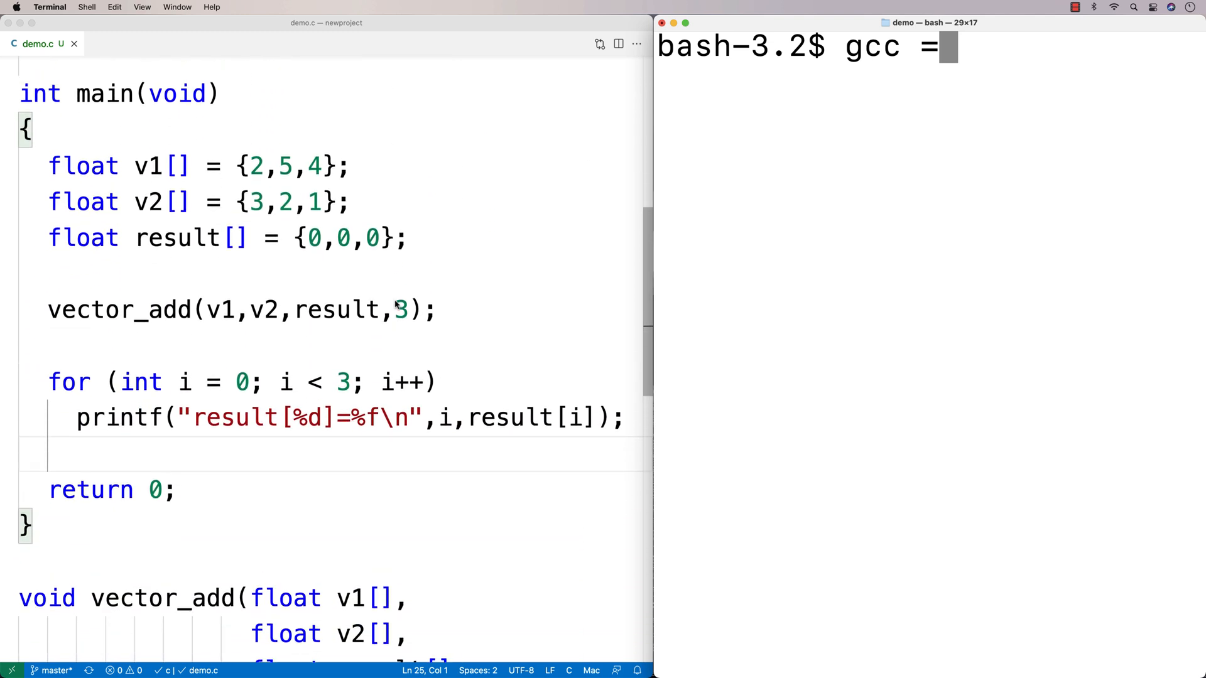
key("Backspace")
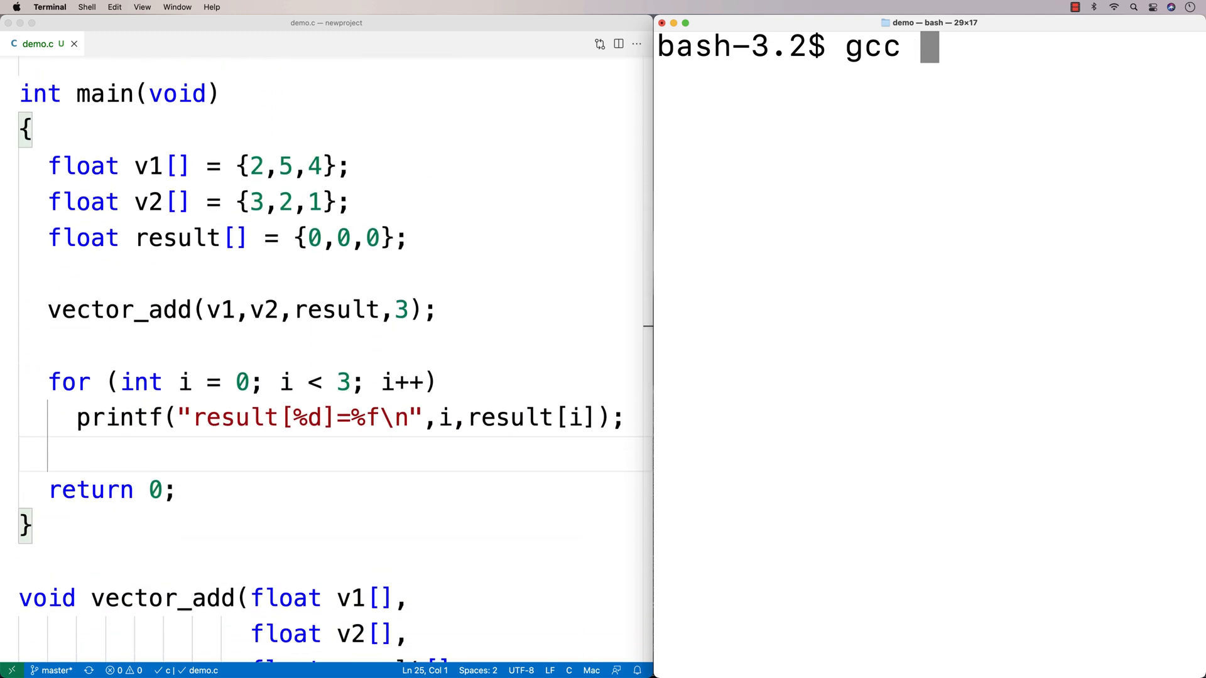
type("-o demo demo.c")
type("./demo")
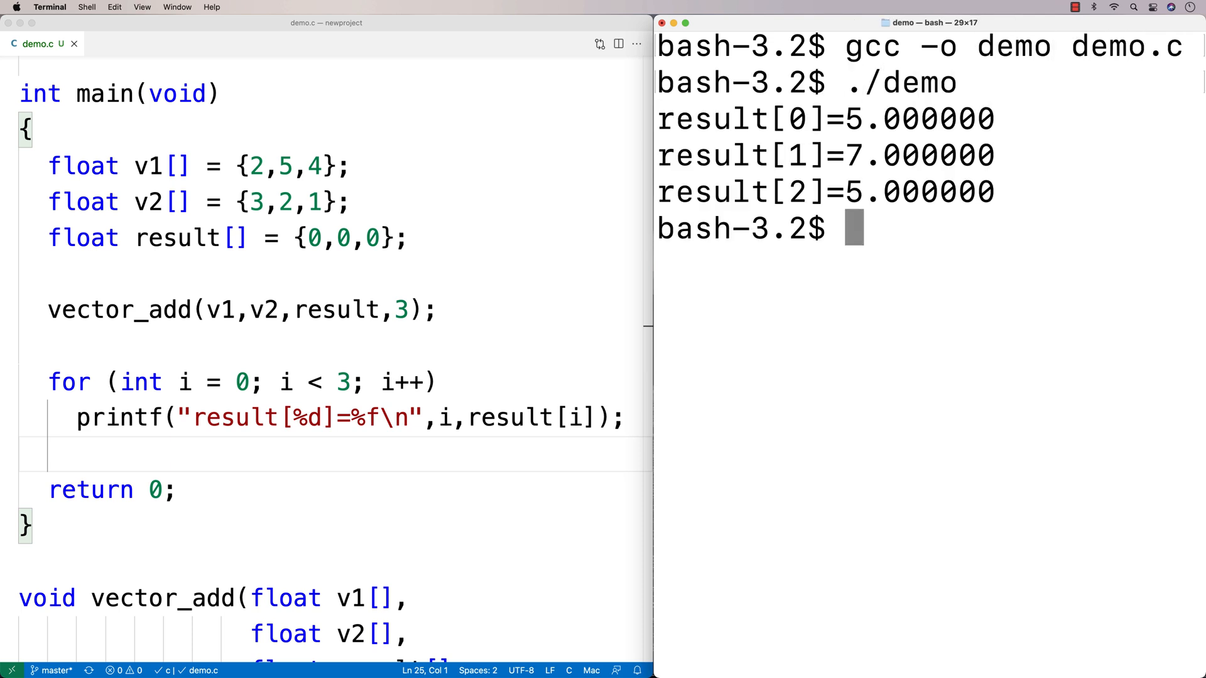
mouse_move(858, 247)
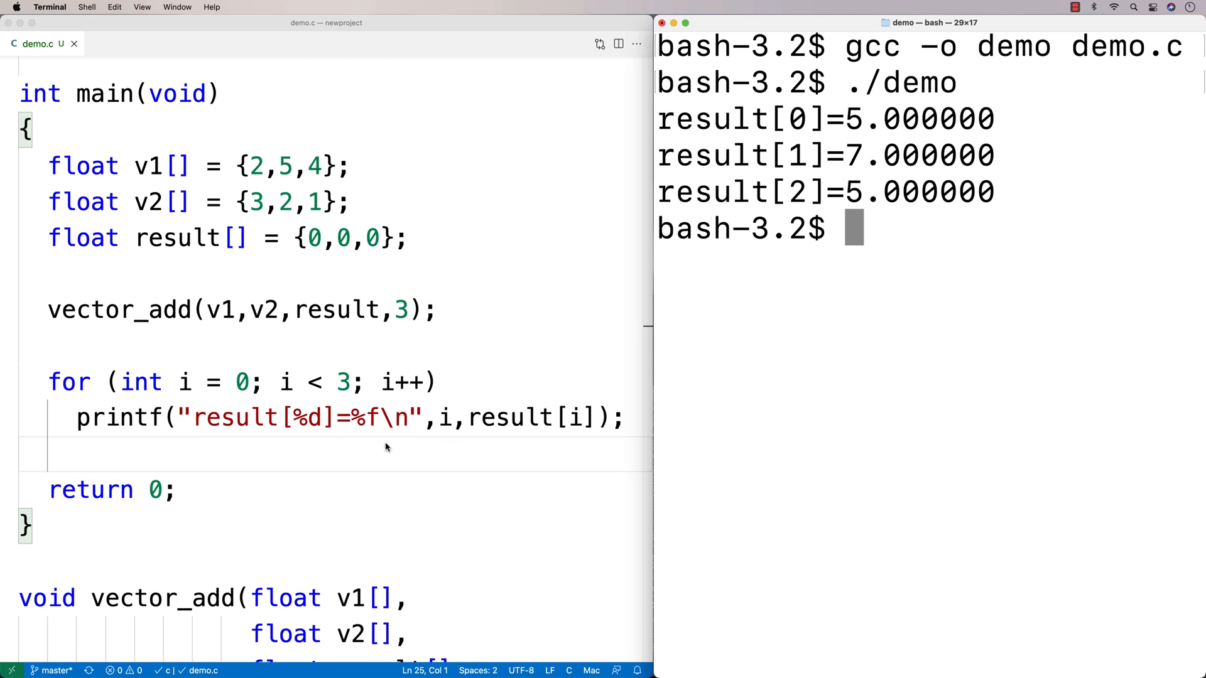
mouse_move(315, 454)
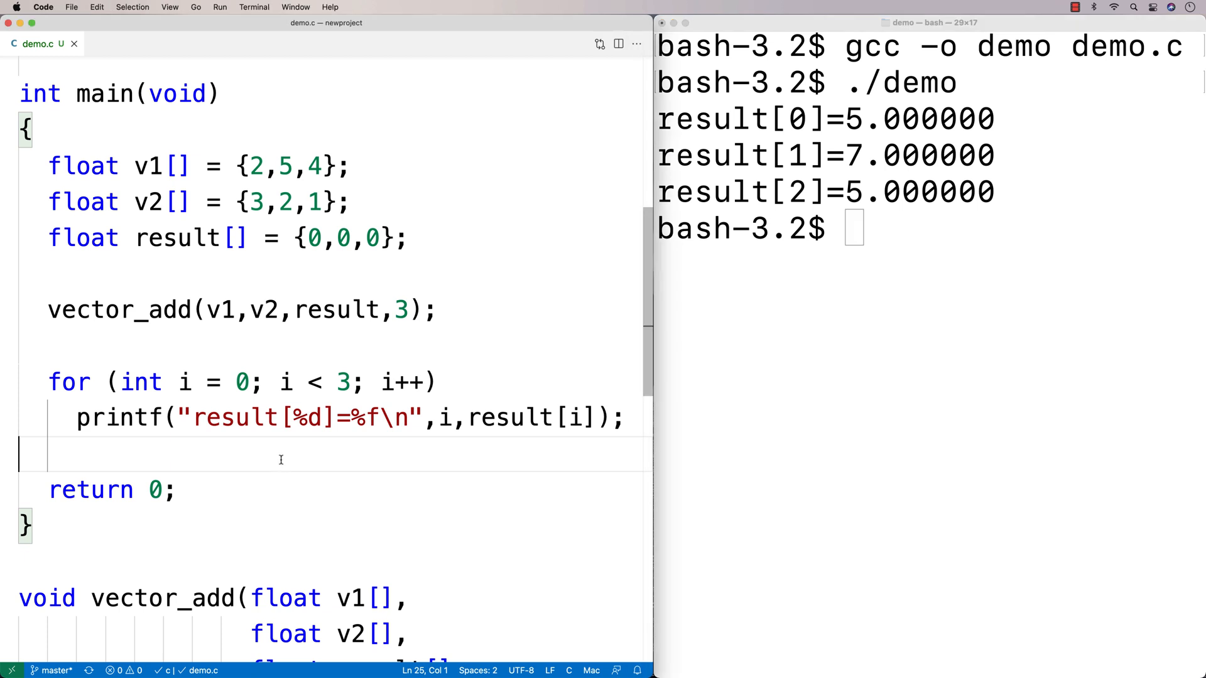
mouse_move(328, 292)
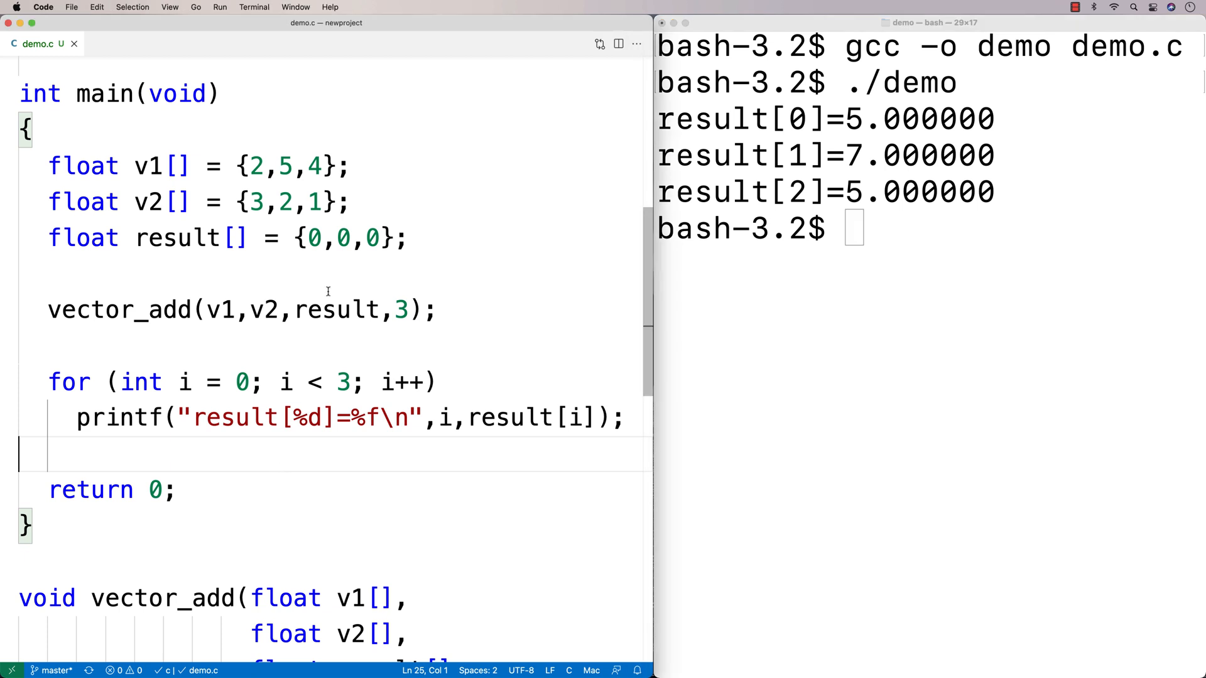
mouse_move(312, 347)
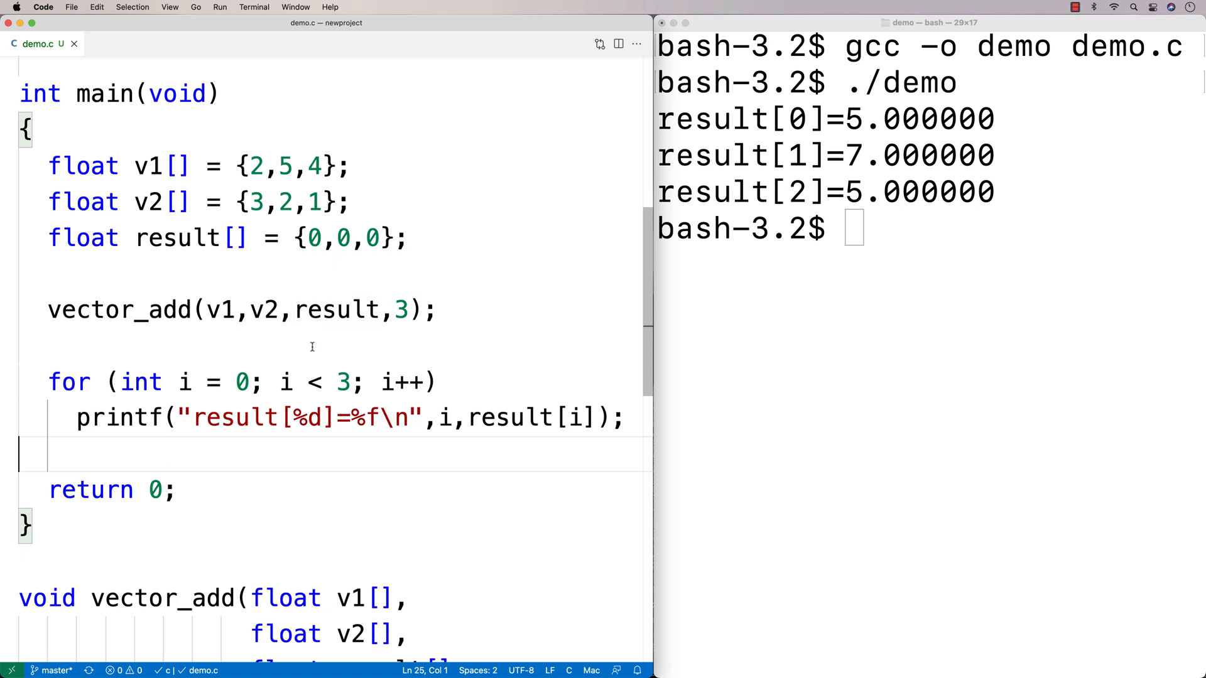
double_click(335, 309)
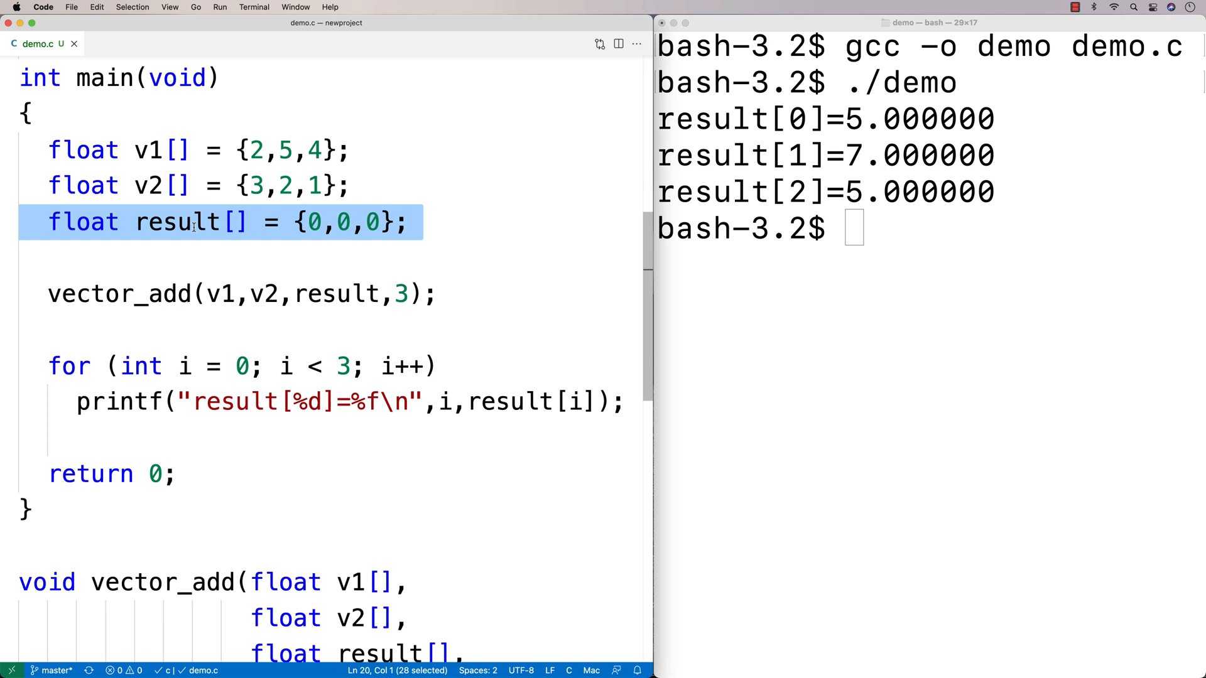
scroll("down", 3)
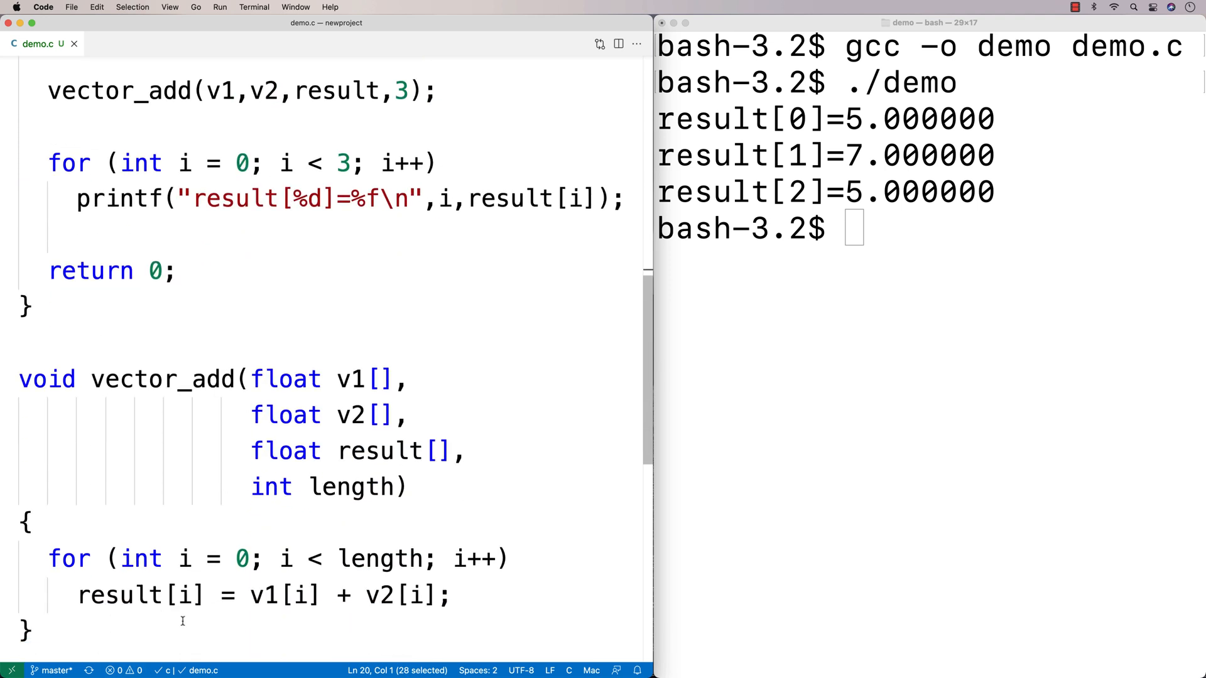
double_click(139, 595)
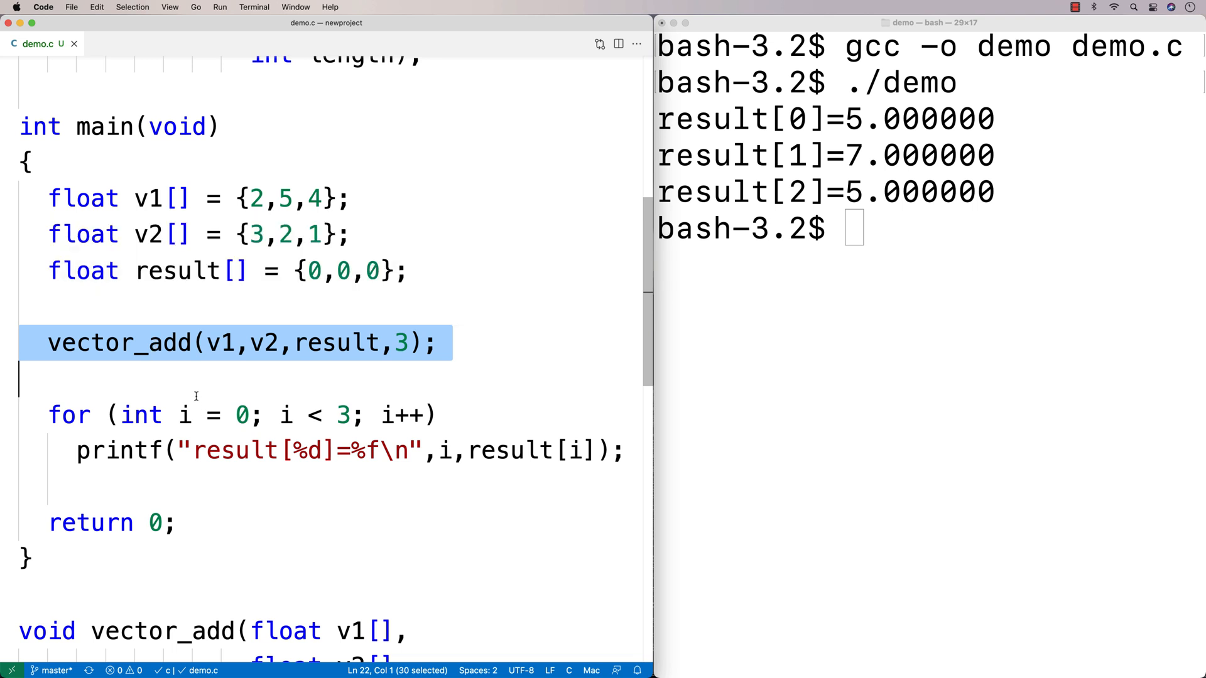
mouse_move(260, 363)
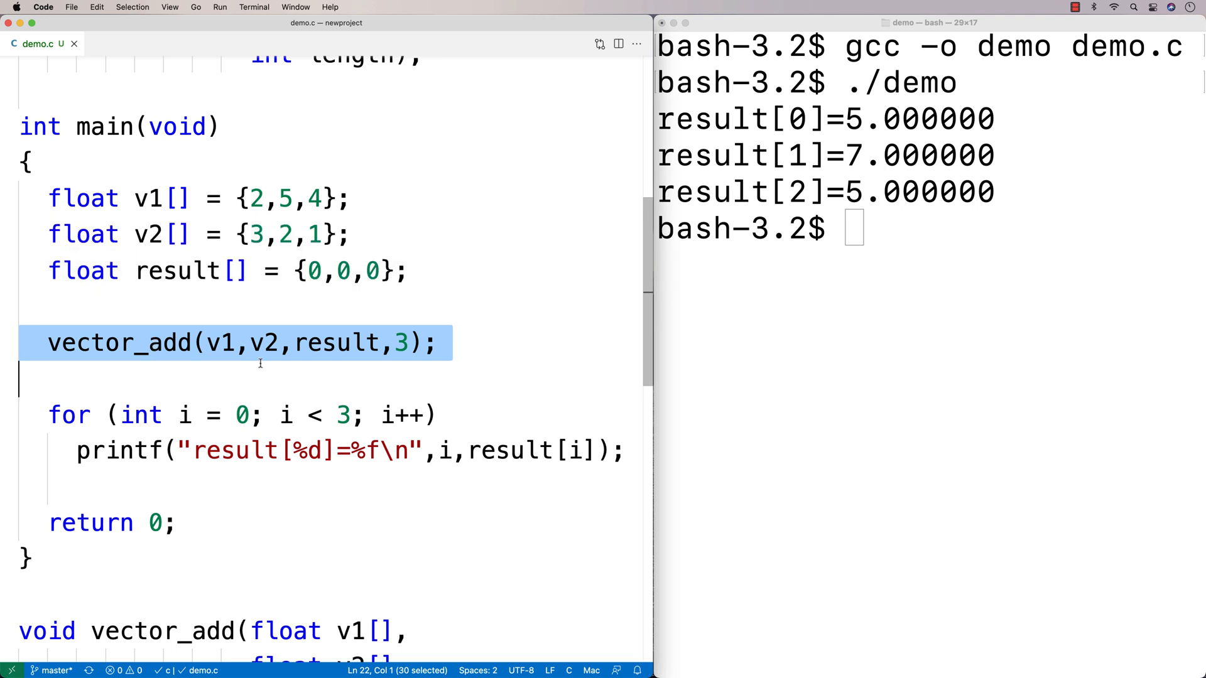
double_click(335, 341)
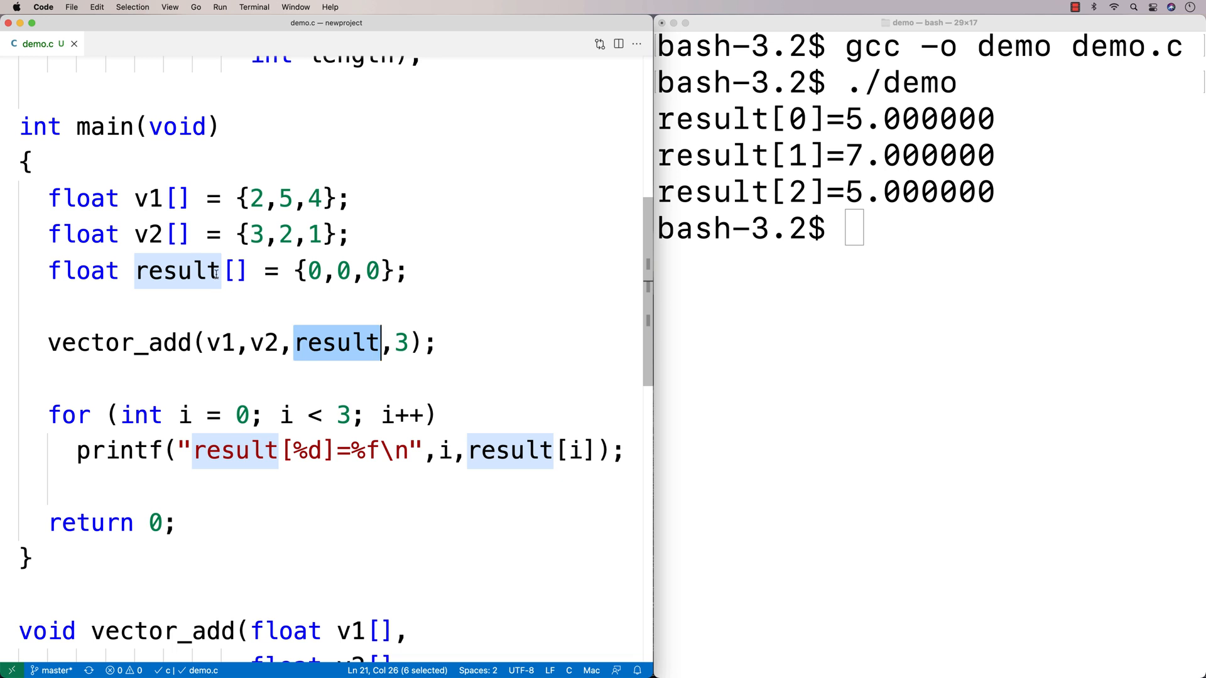
triple_click(223, 271)
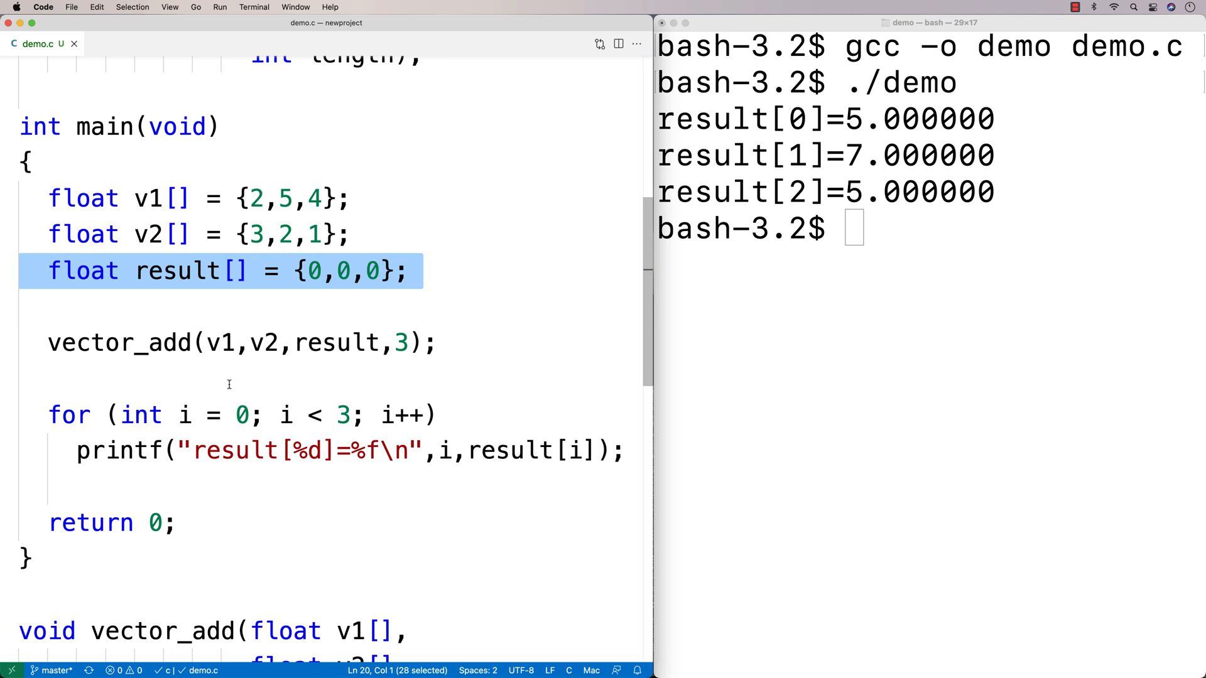
left_click(232, 341)
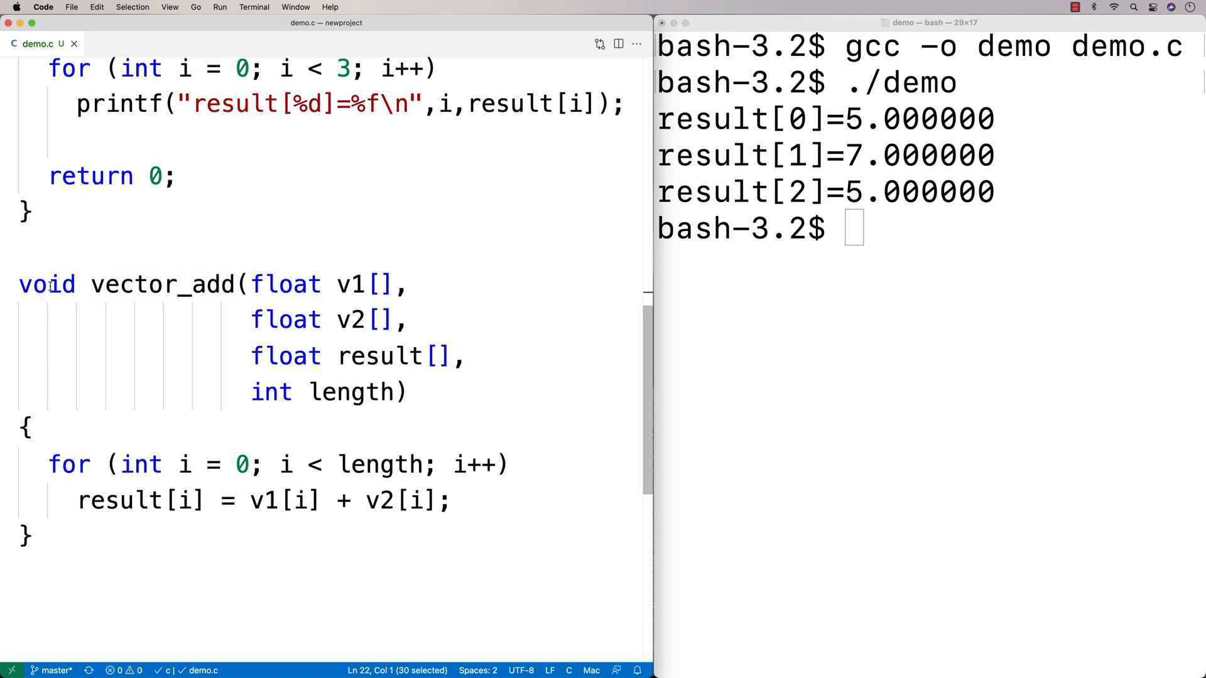
double_click(47, 285)
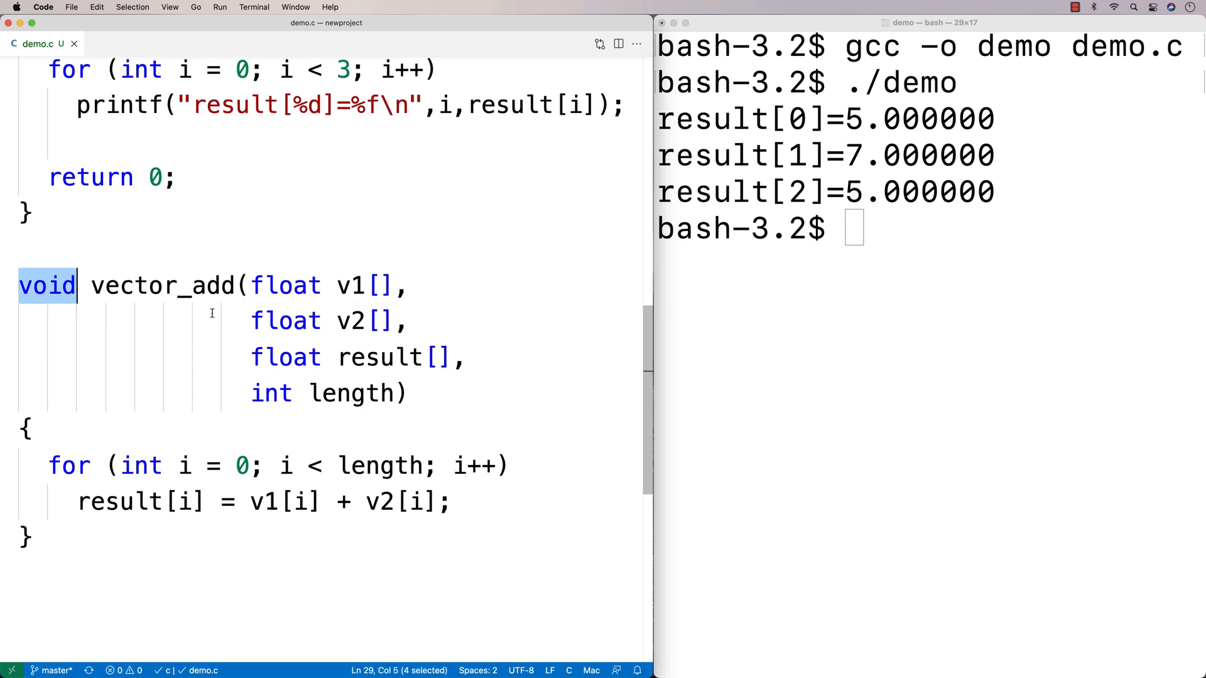